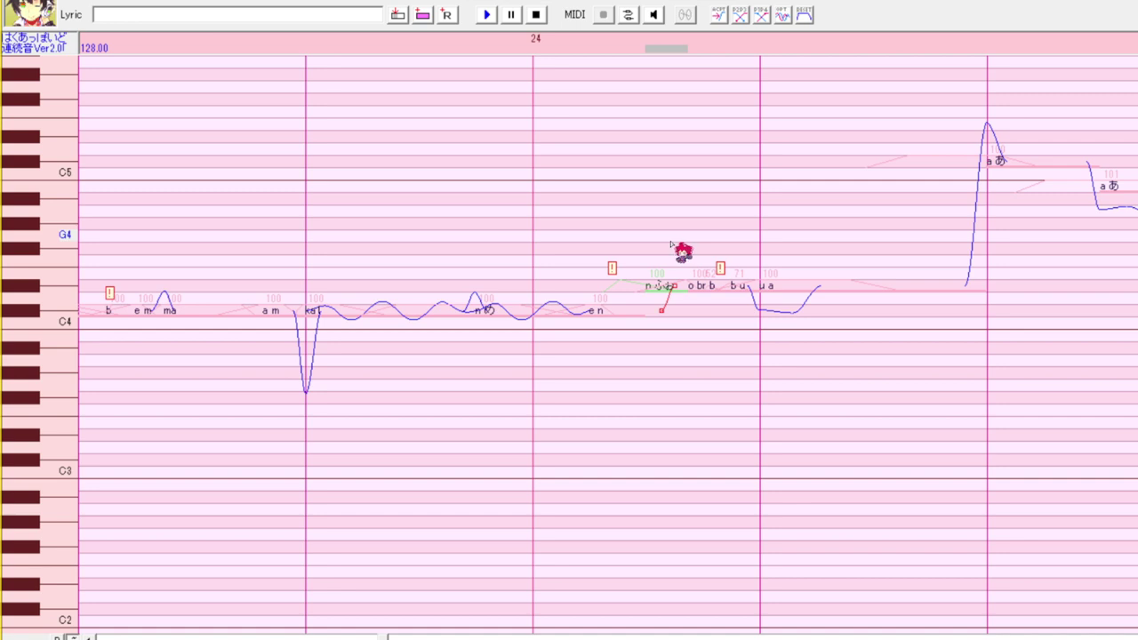
mouse_move(658, 246)
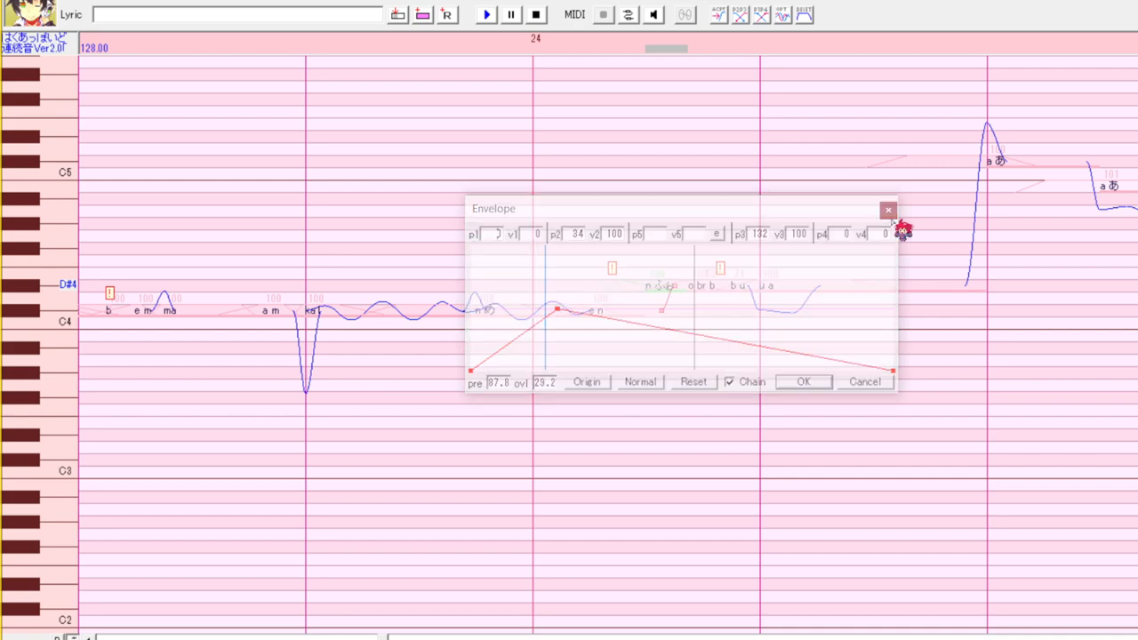
- Reposition the envelope editor, confirm it, and move on to the following note's envelope
key(ctrl+y)
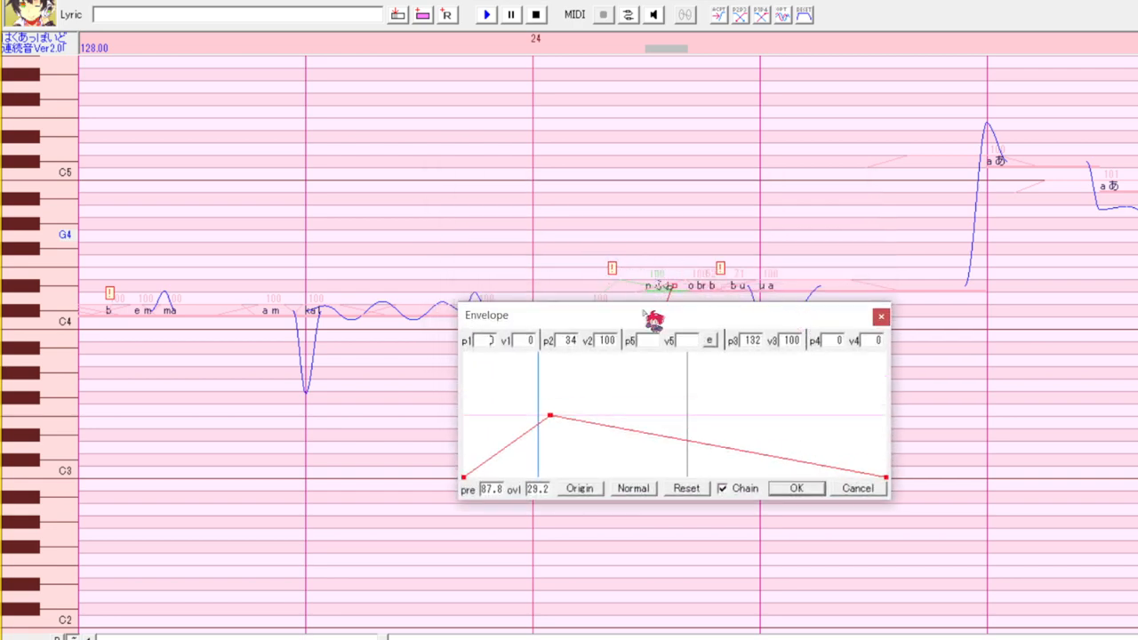
drag(656, 314, 653, 170)
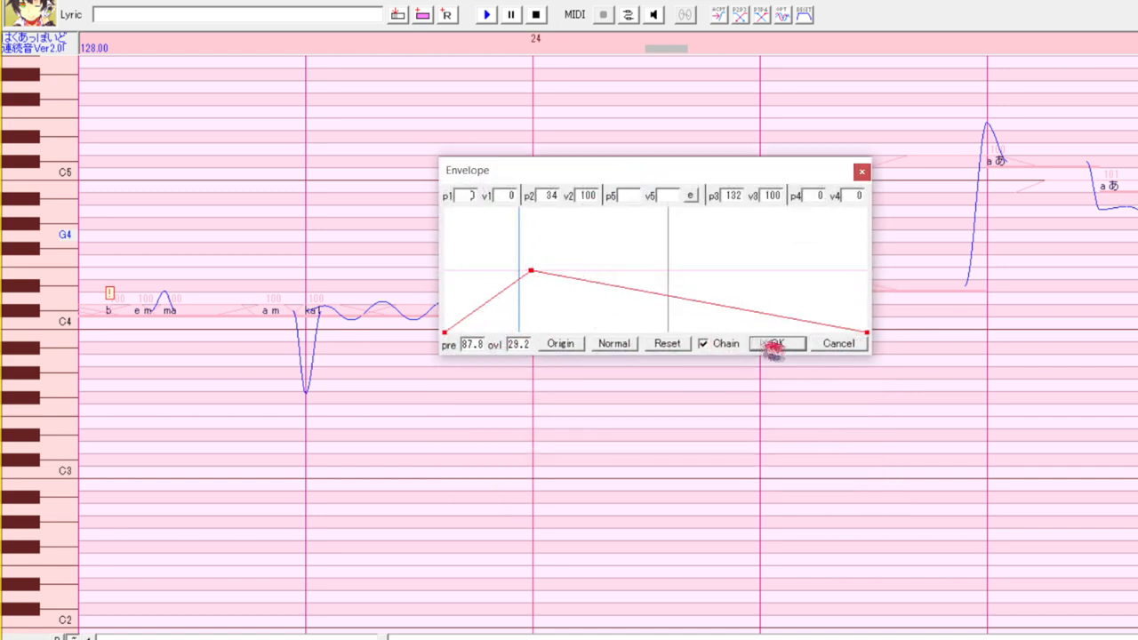
click(775, 343)
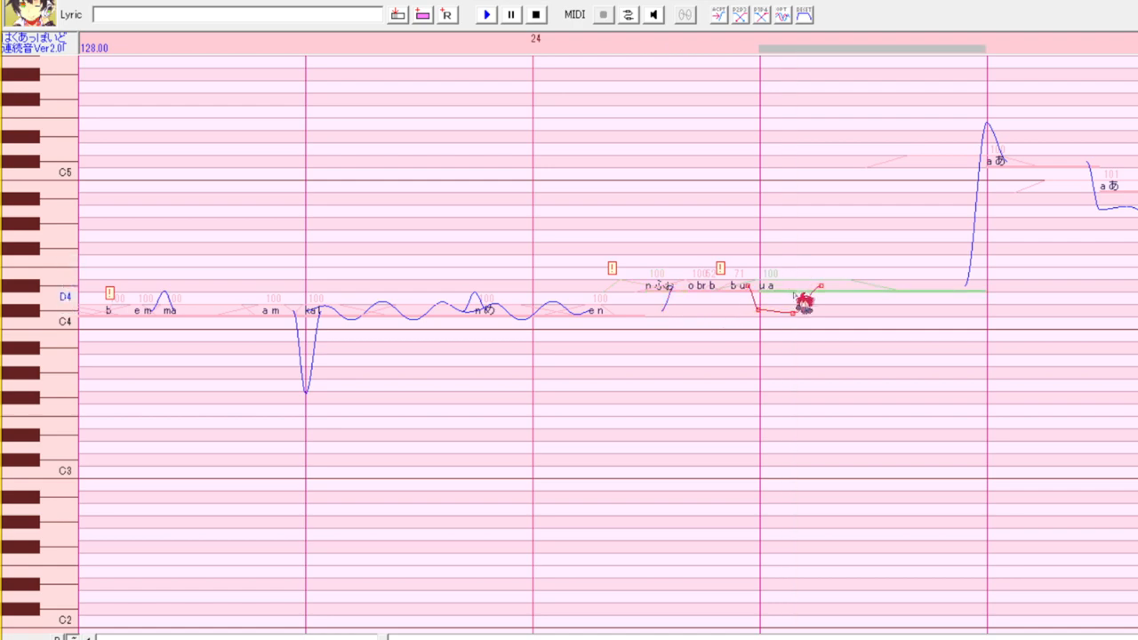
double_click(800, 302)
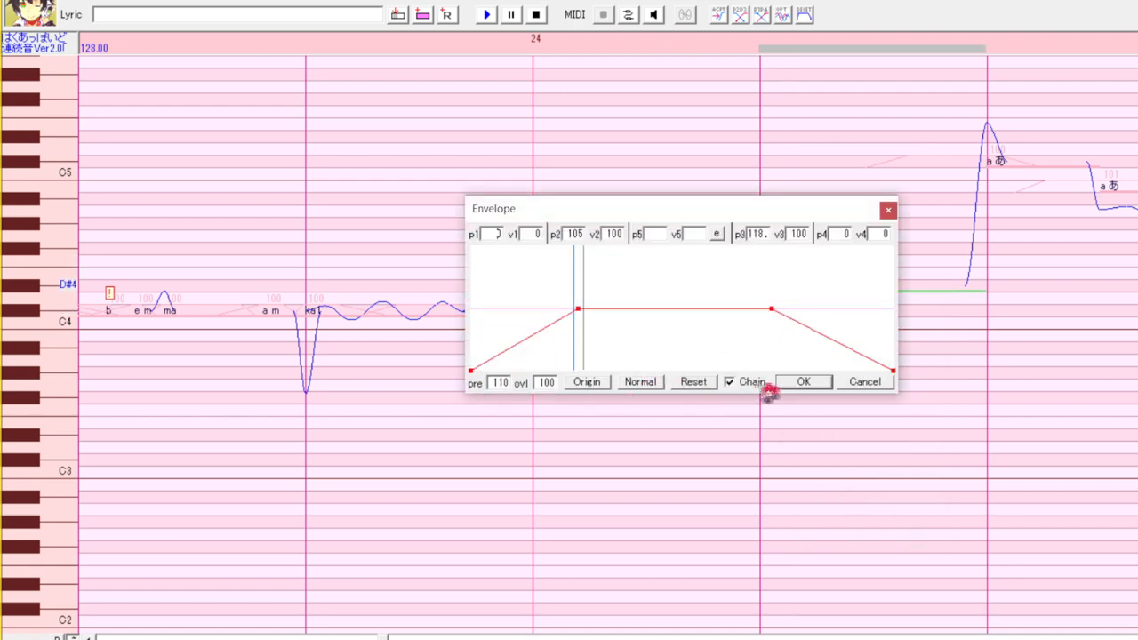
- Move the third envelope point left so full volume holds before the fade, and apply it
click(802, 381)
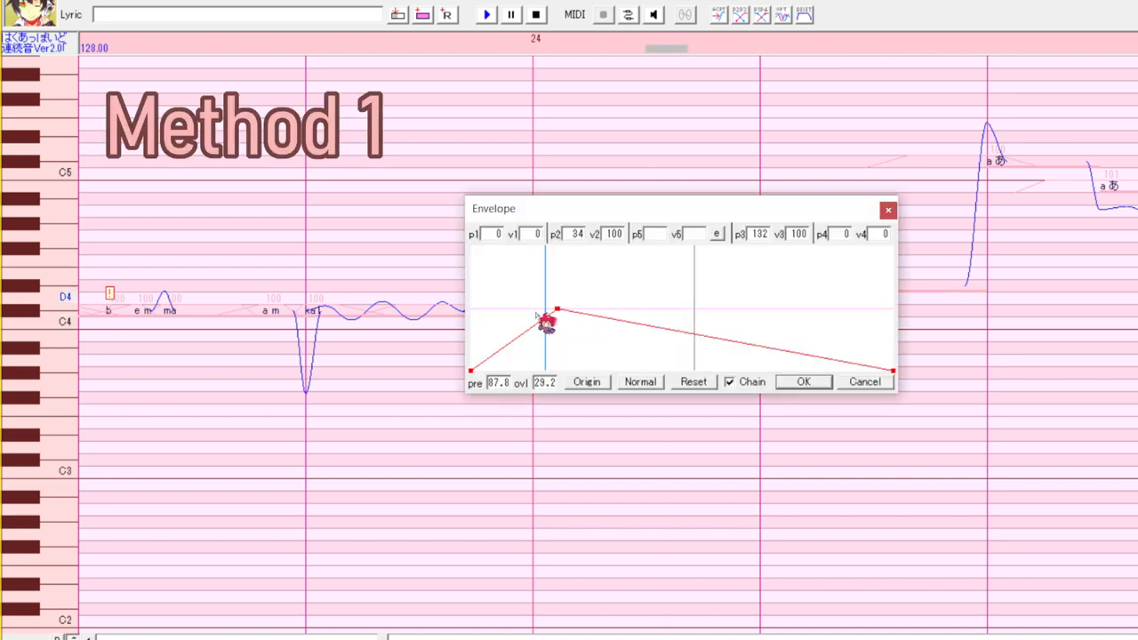
drag(548, 324, 559, 313)
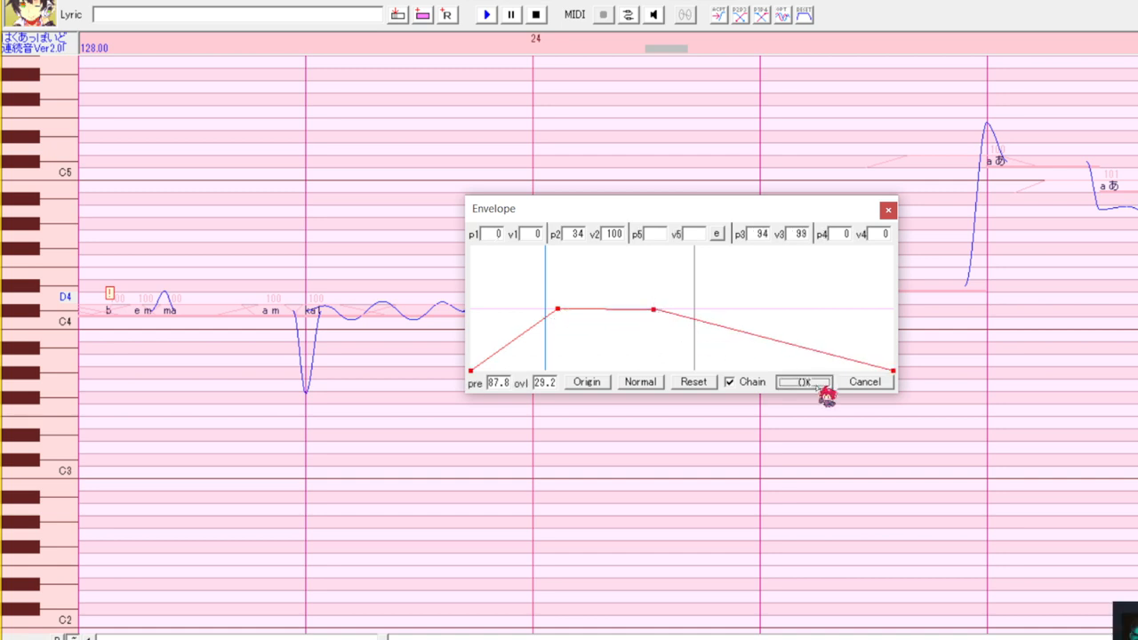
click(804, 381)
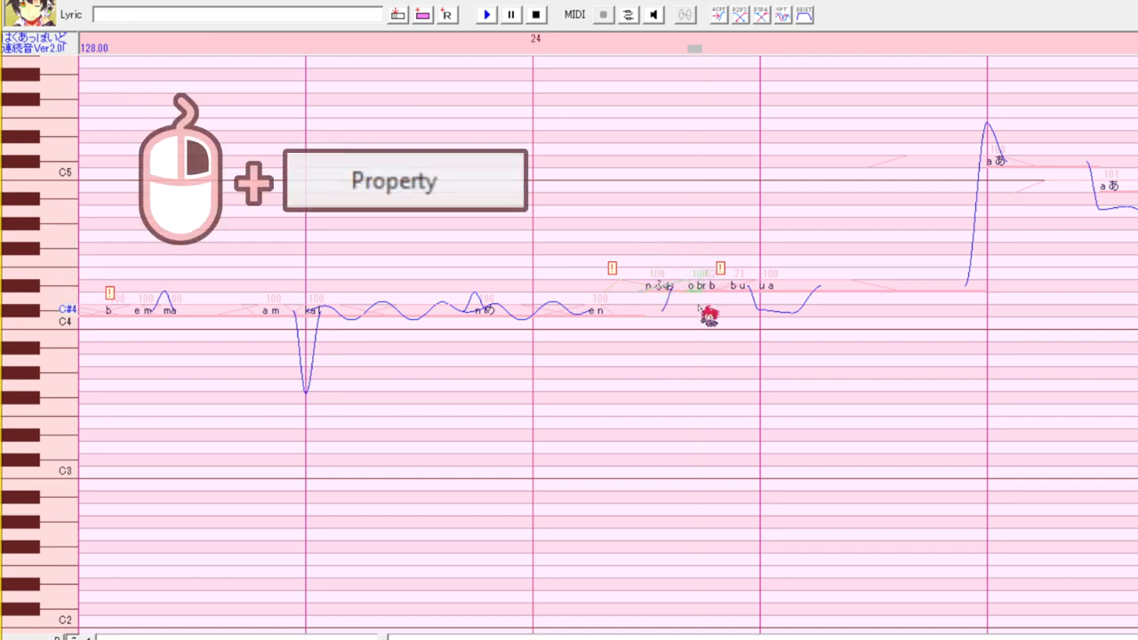
- Bring up the o b note's properties (Ctrl+E) and select its pre-utterance value
right_click(708, 310)
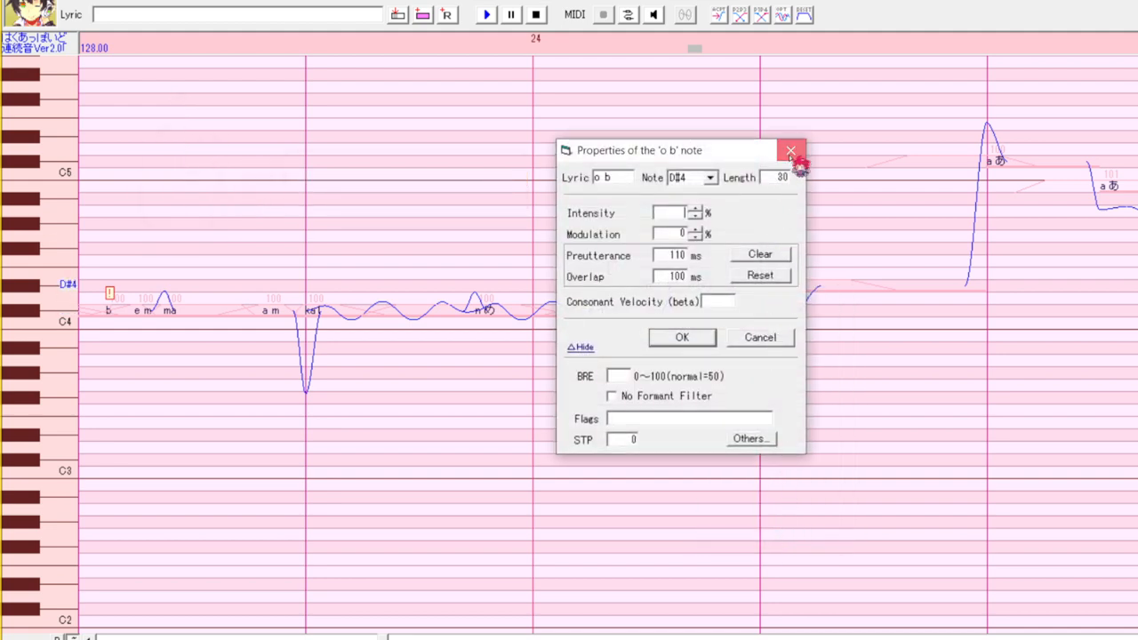
click(790, 150)
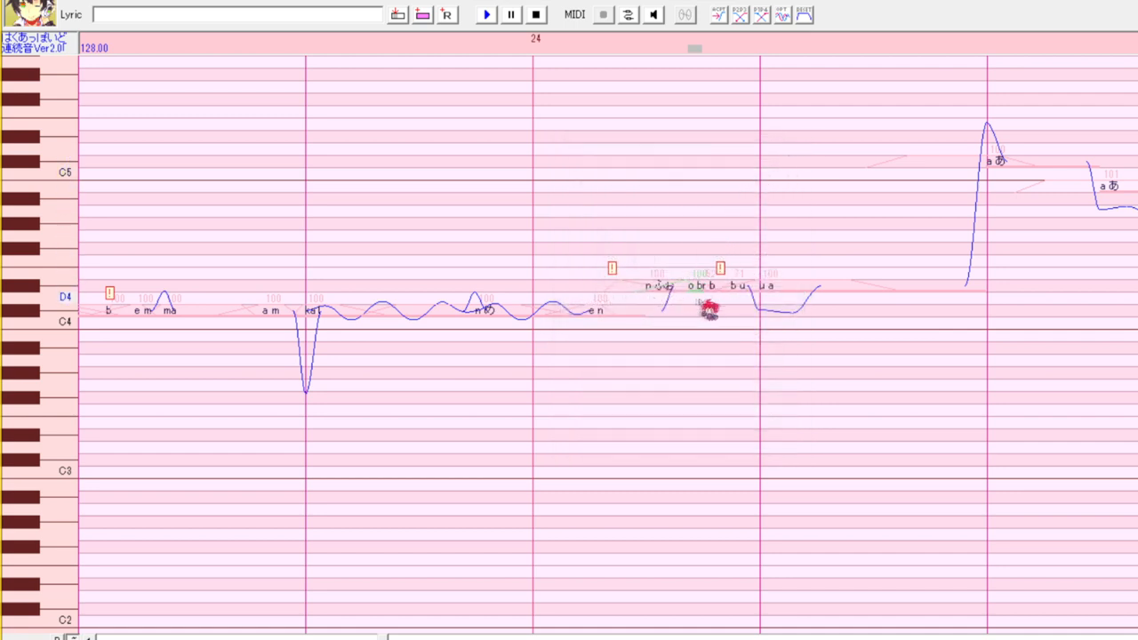
key(ctrl+e)
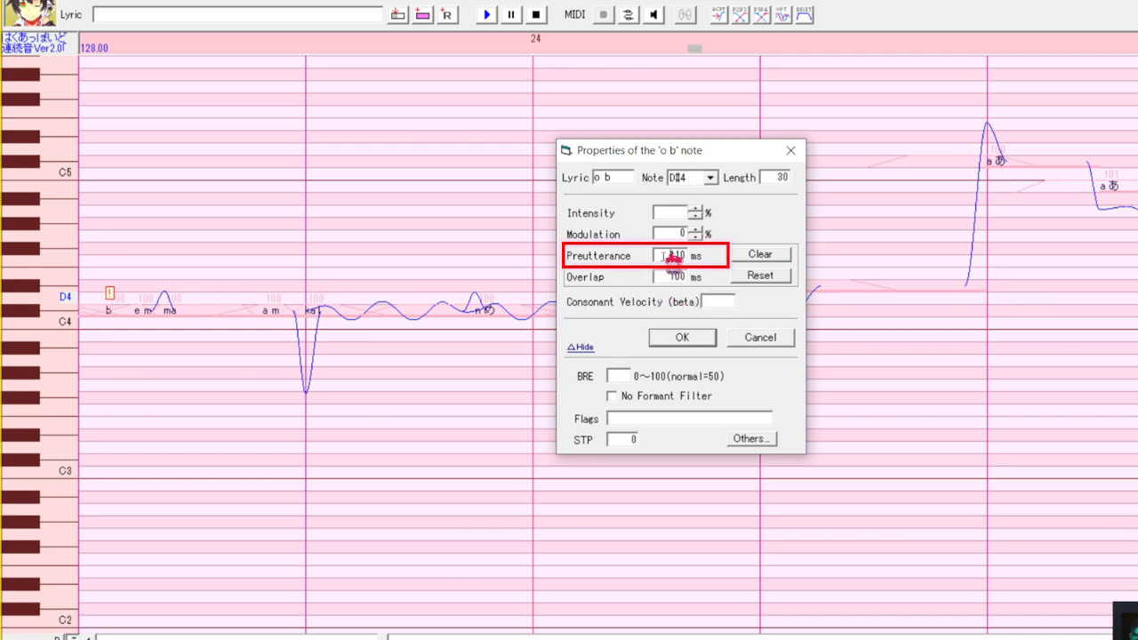
double_click(680, 256)
text(100)
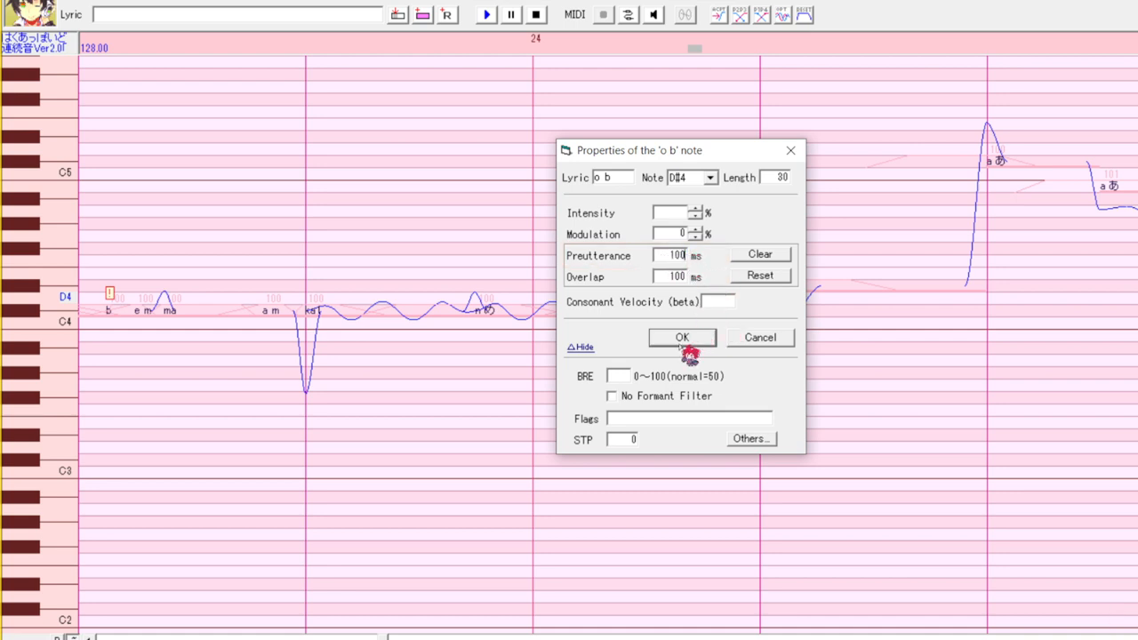
mouse_move(658, 271)
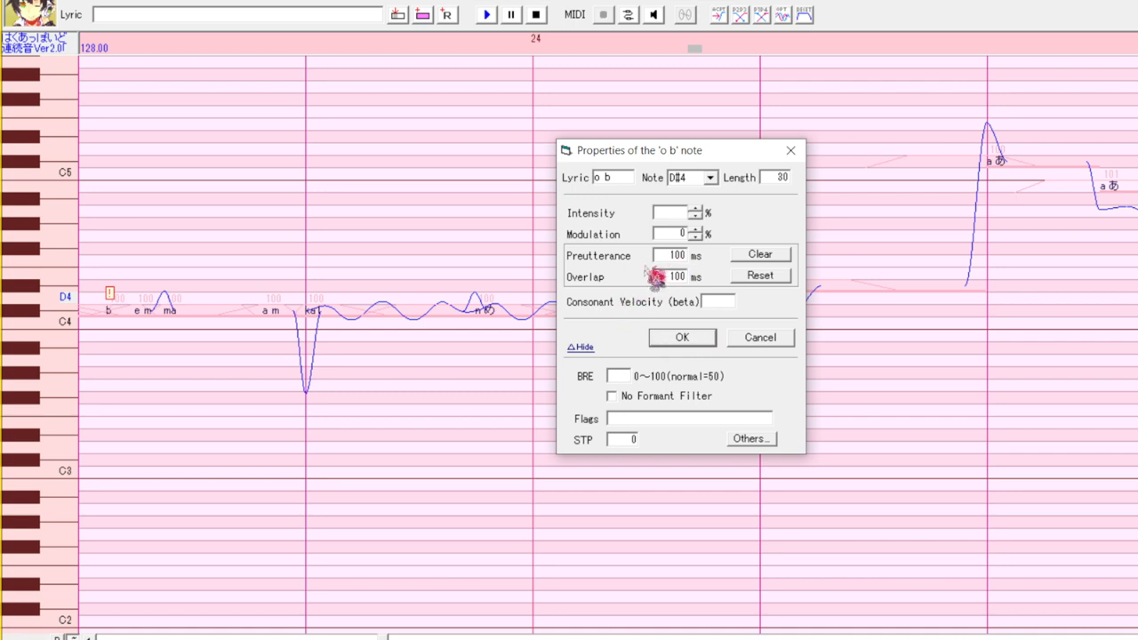
- Replace the pre-utterance with 100 ms and move focus to the overlap value
click(683, 338)
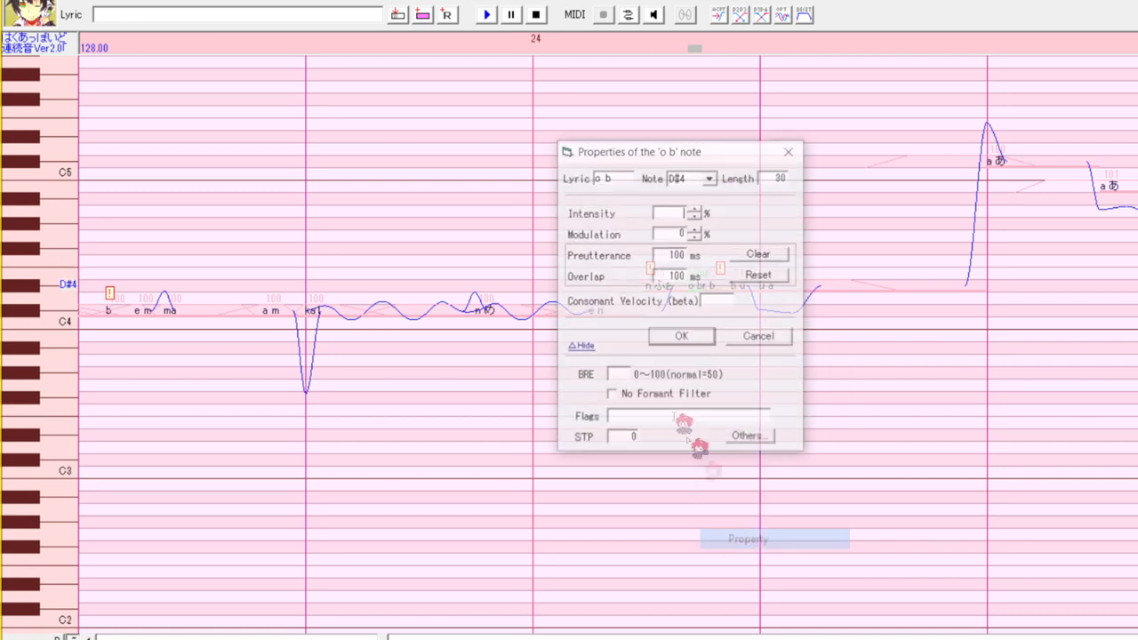
triple_click(676, 256)
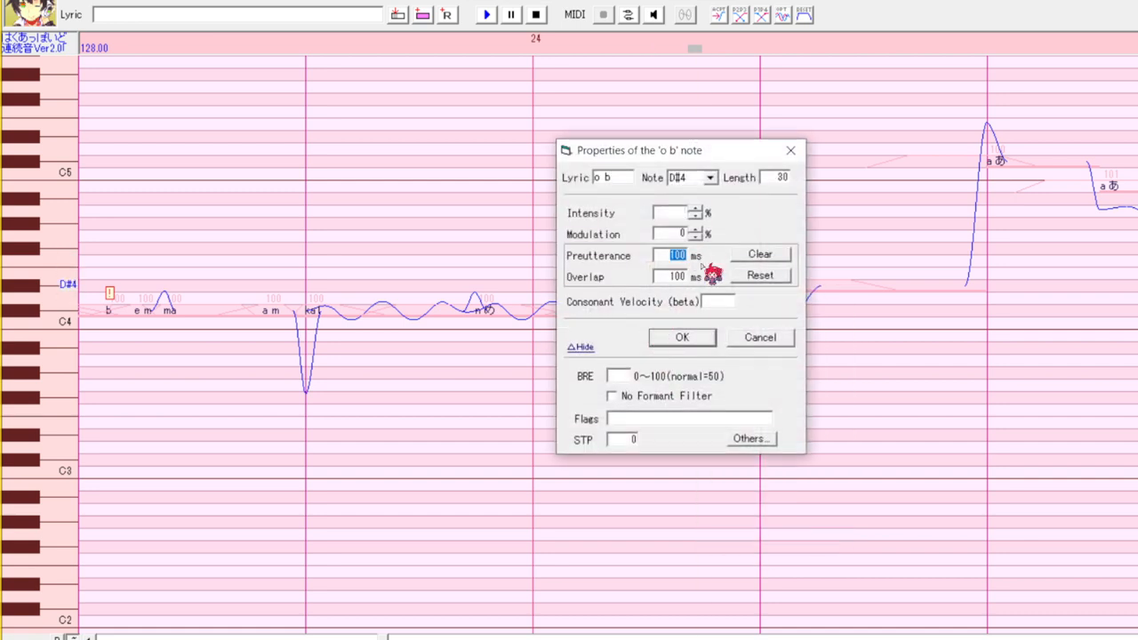
click(681, 338)
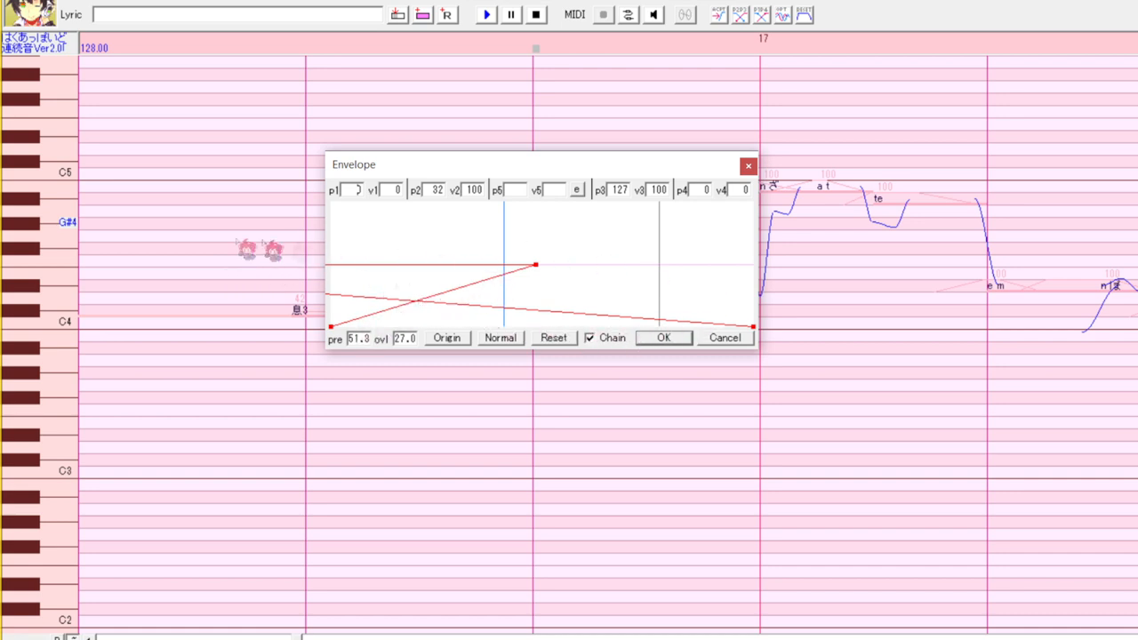
mouse_move(178, 270)
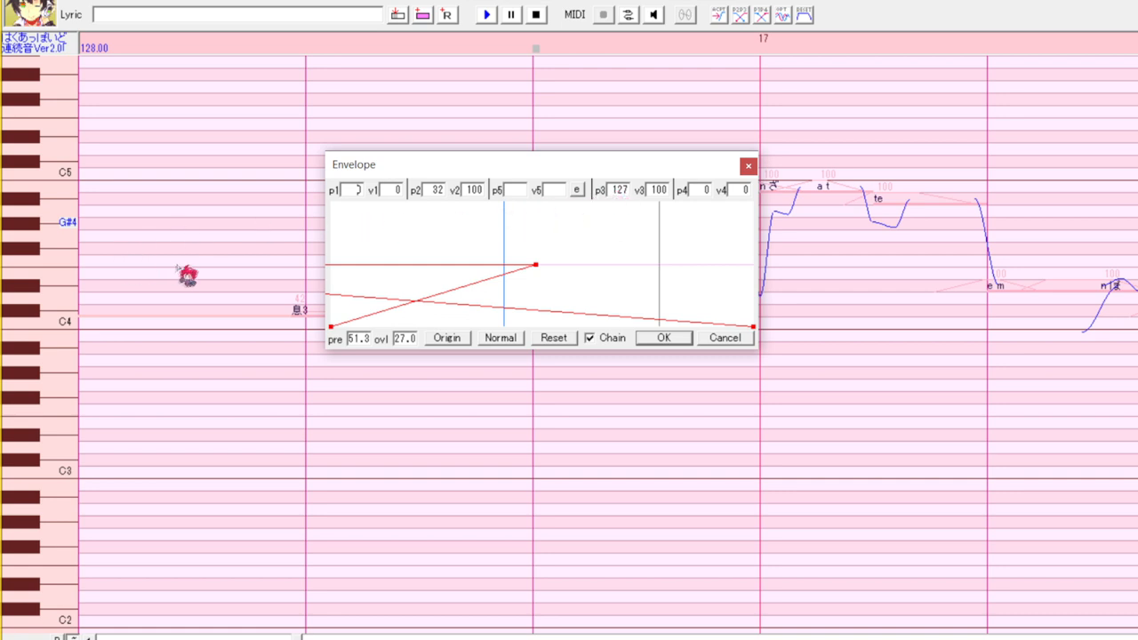
mouse_move(619, 199)
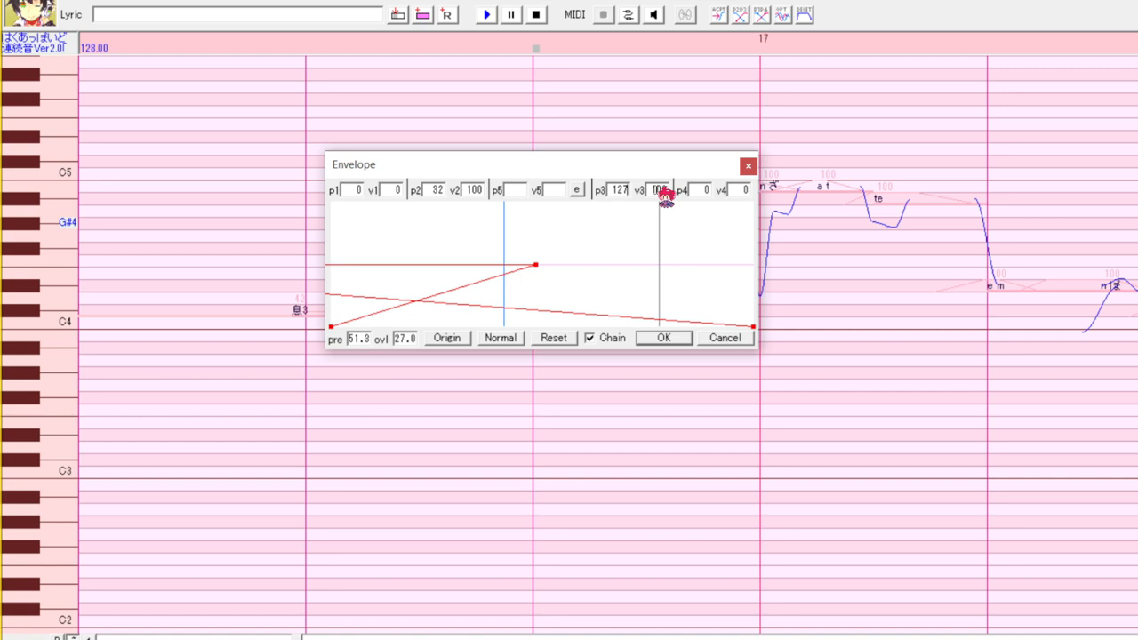
- Retype the twisted envelope's p3 value as 12
text(12)
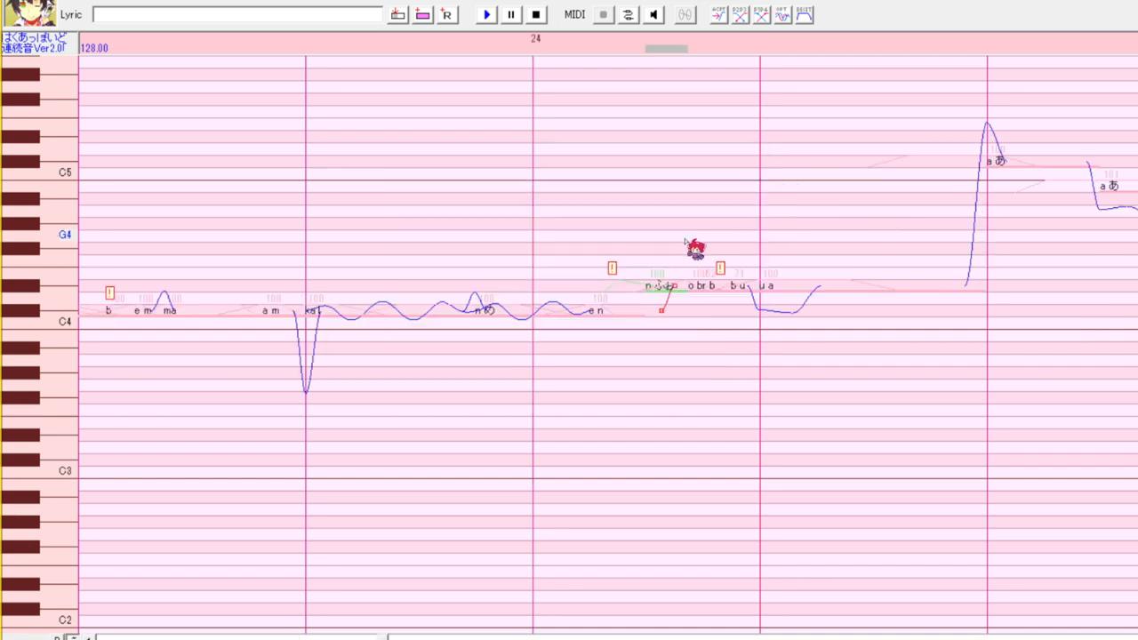
mouse_move(701, 245)
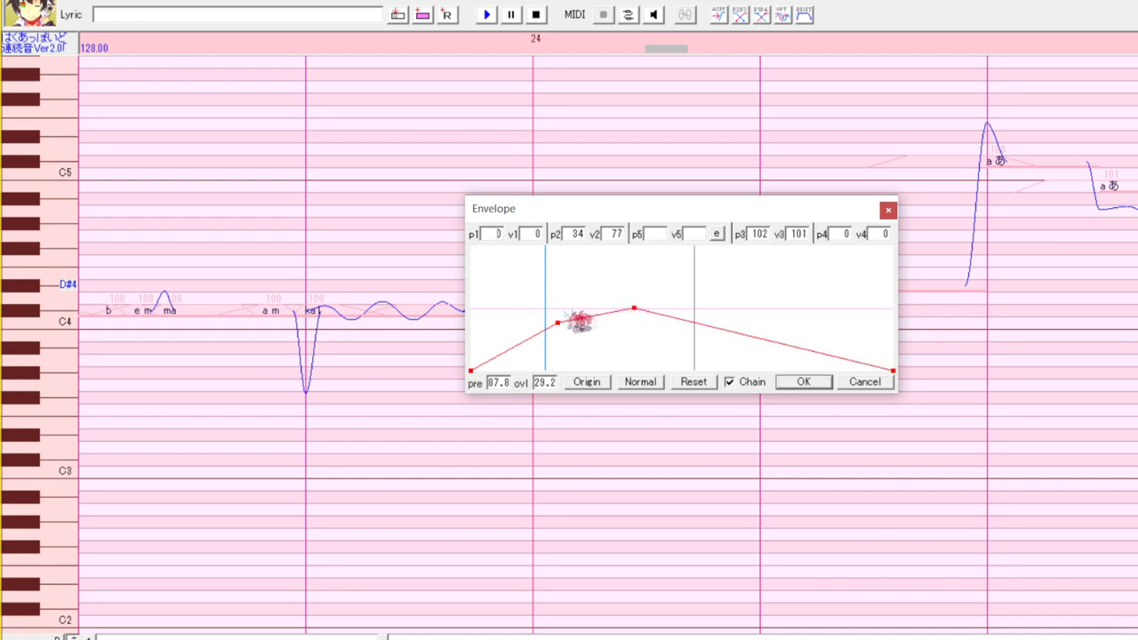
- Raise the second envelope point to near full volume and apply the change
drag(578, 324, 560, 310)
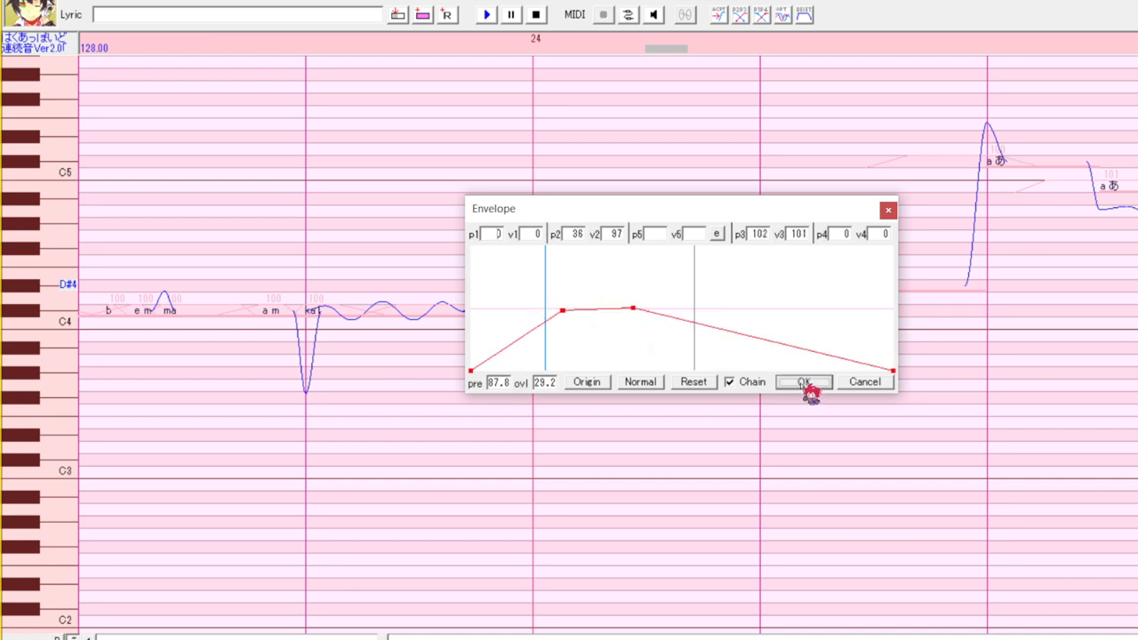
click(802, 381)
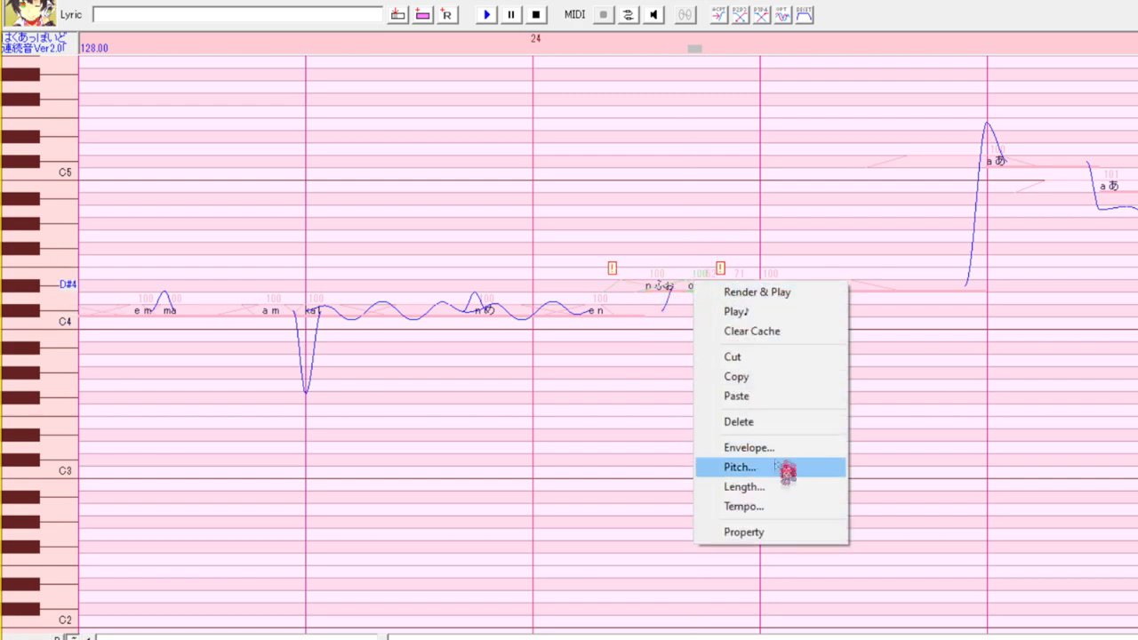
- Reset the o b note's pre-utterance to default in its properties
click(744, 532)
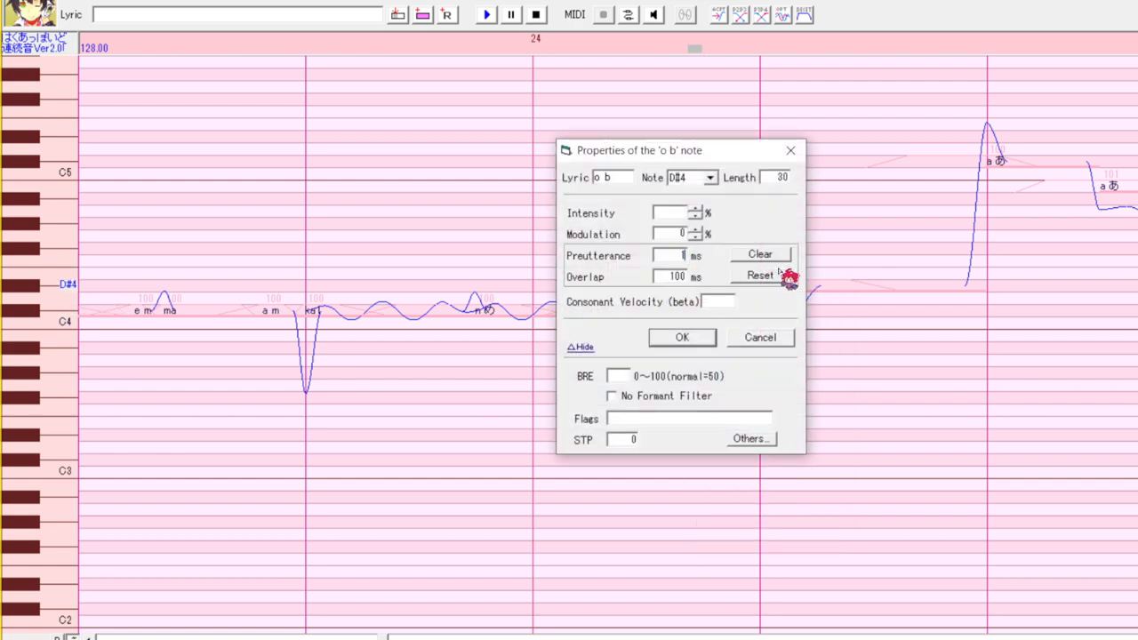
click(682, 338)
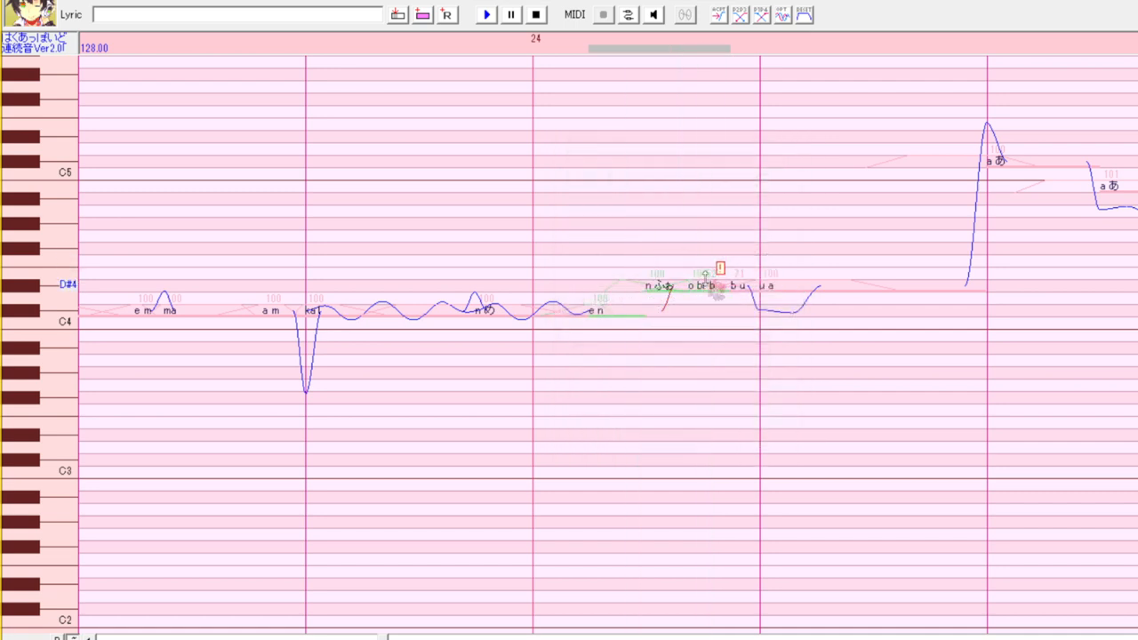
drag(658, 284, 658, 274)
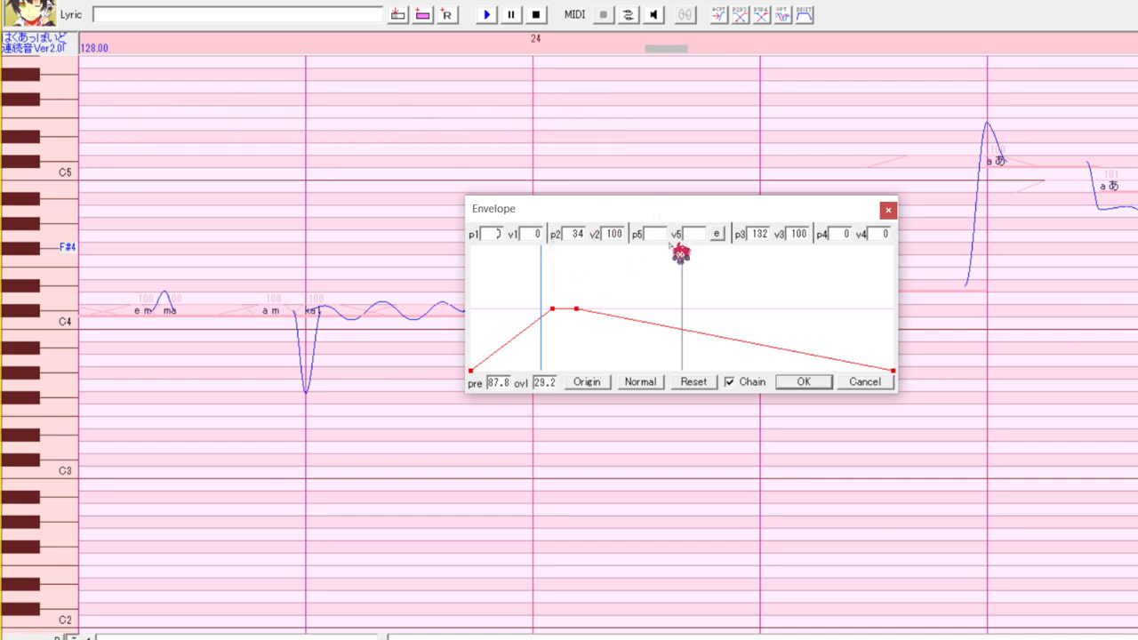
- Move the second envelope point later, almost onto the third (p2 44→67), and apply it
drag(680, 253, 679, 217)
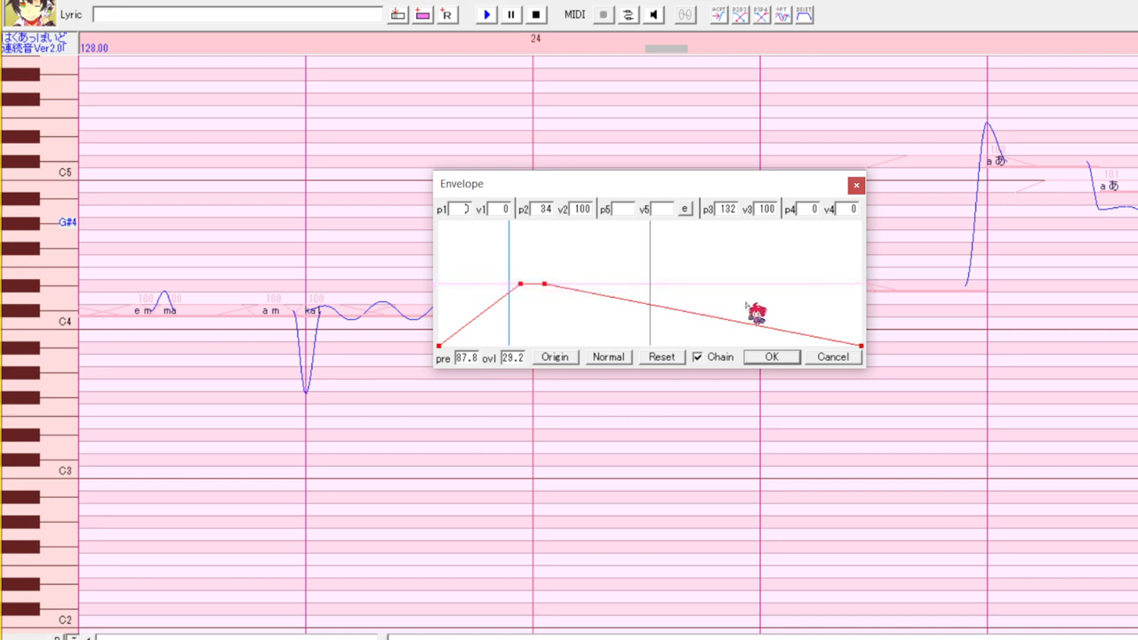
mouse_move(762, 306)
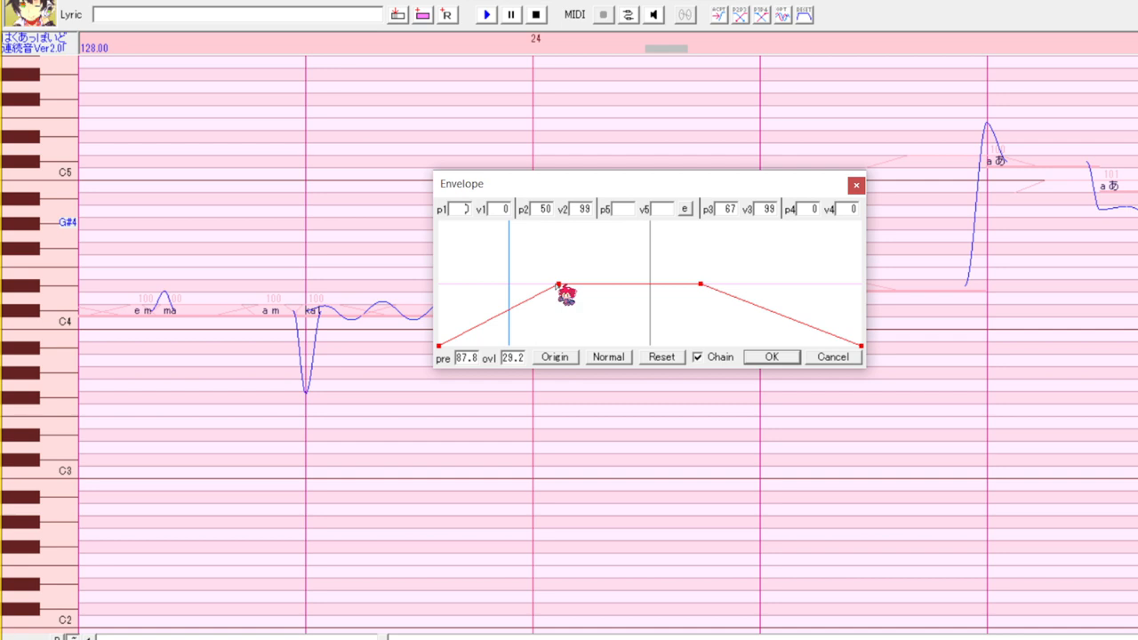
drag(566, 292, 619, 283)
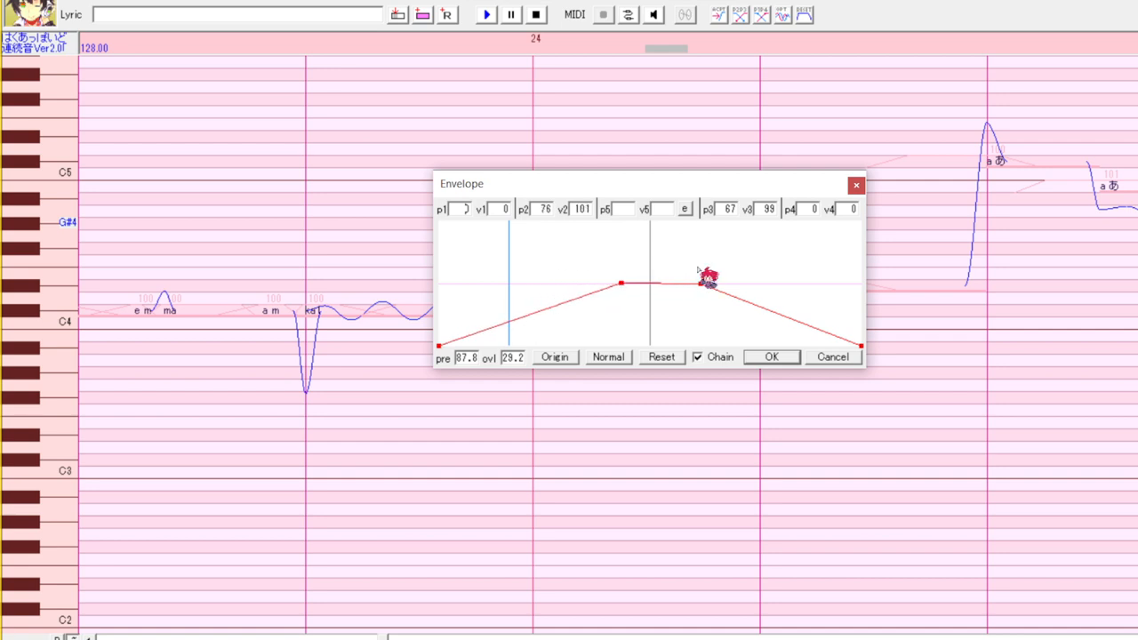
drag(703, 281, 622, 285)
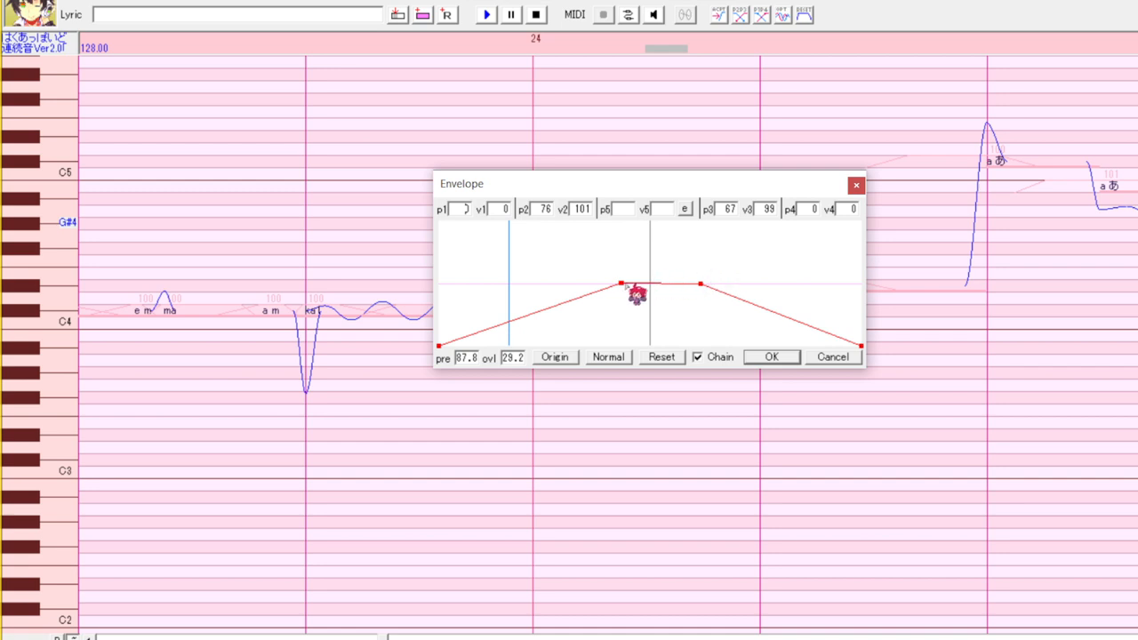
drag(623, 285, 697, 285)
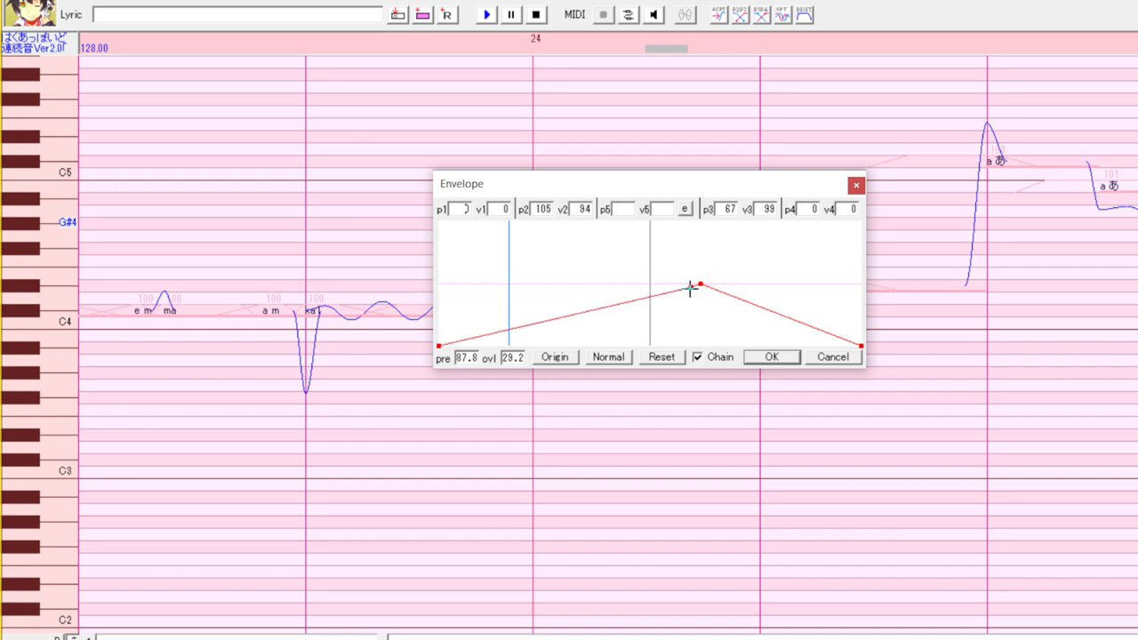
mouse_move(698, 285)
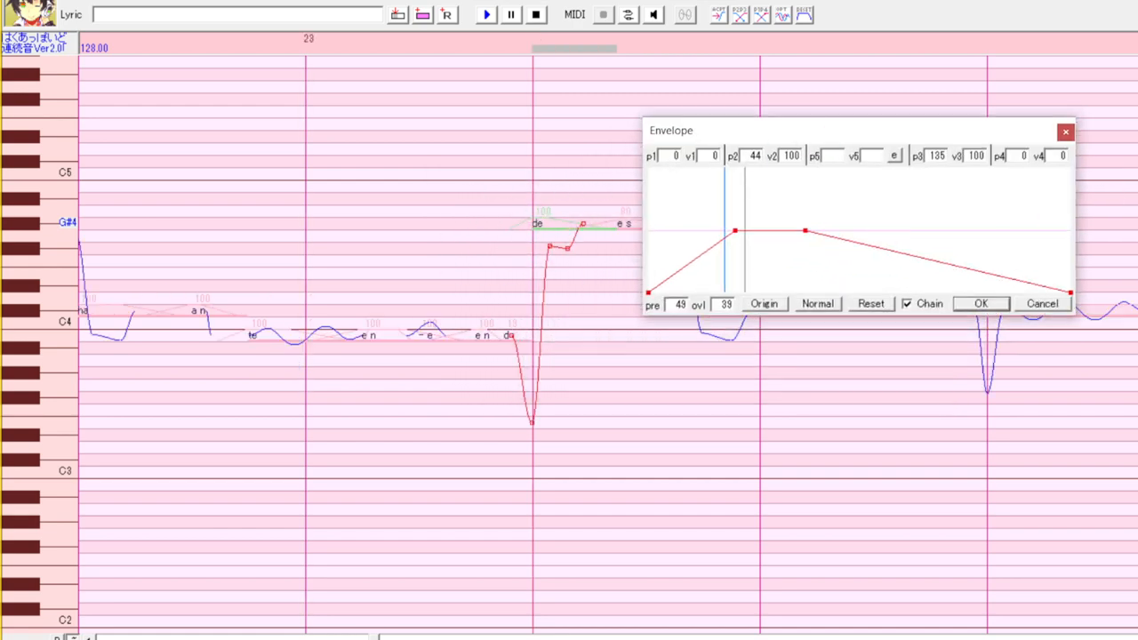
click(980, 302)
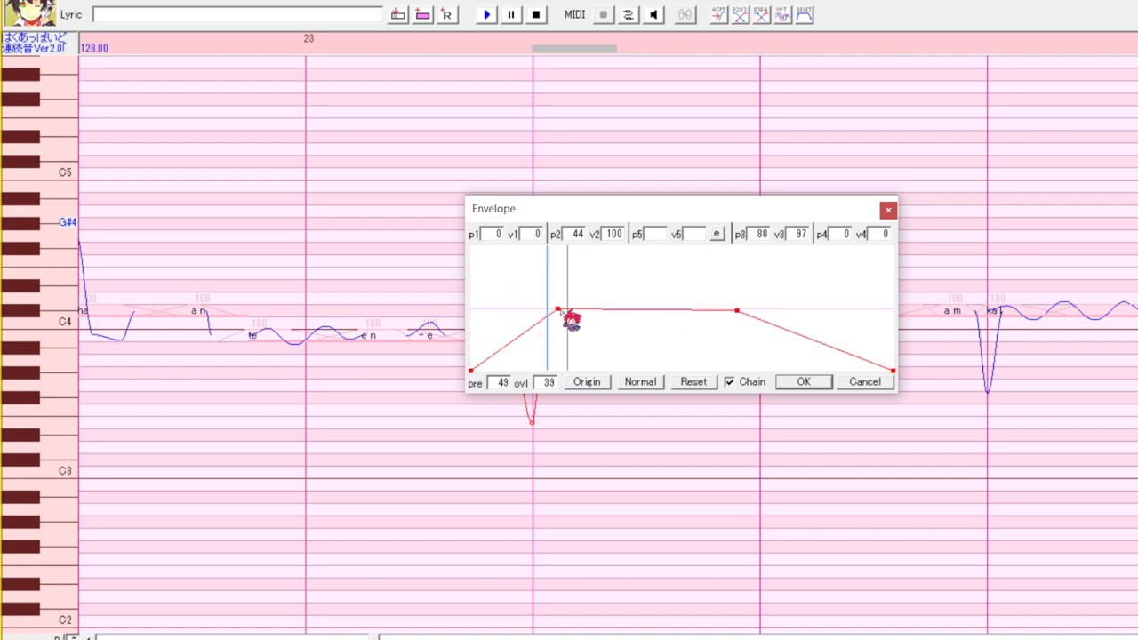
click(802, 380)
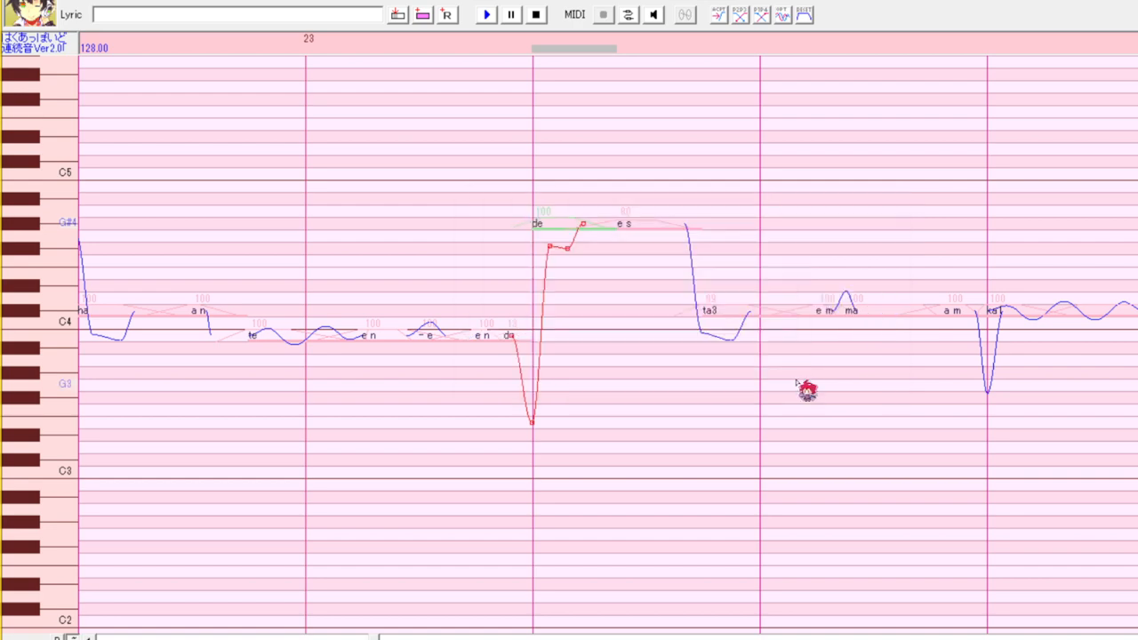
- Reopen the high note's envelope and confirm the softer attack
right_click(804, 388)
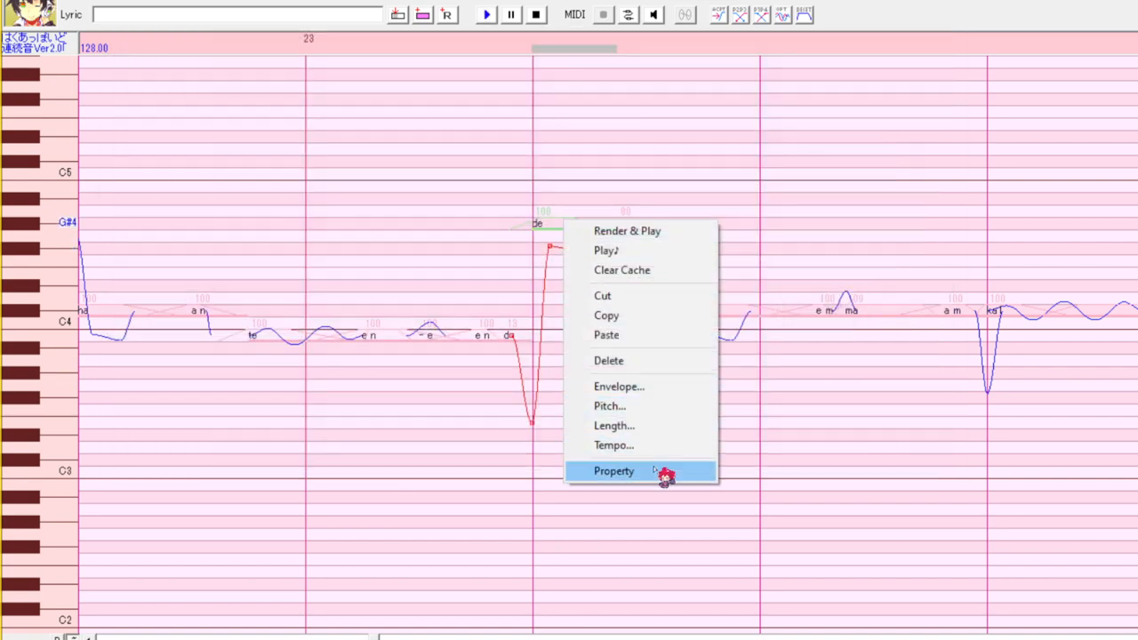
click(613, 471)
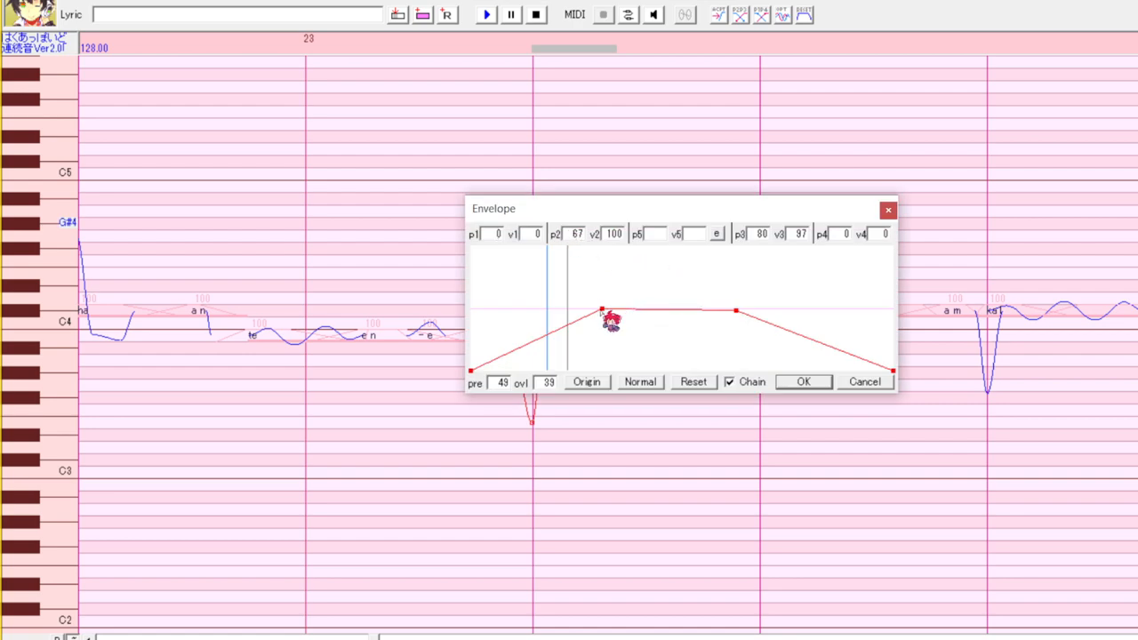
click(803, 380)
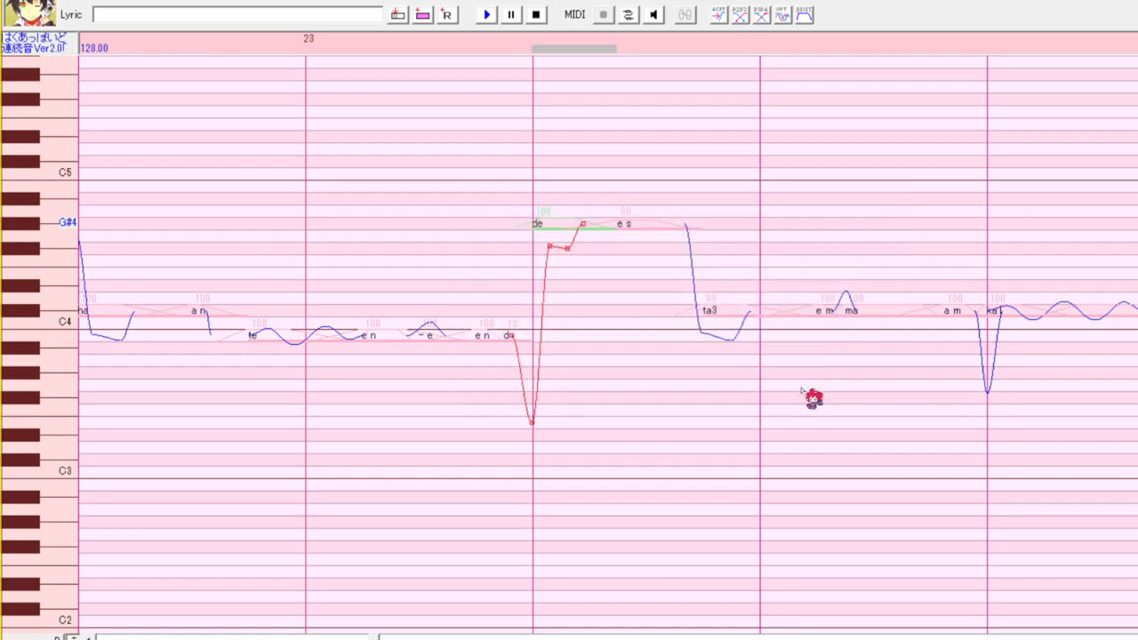
mouse_move(643, 338)
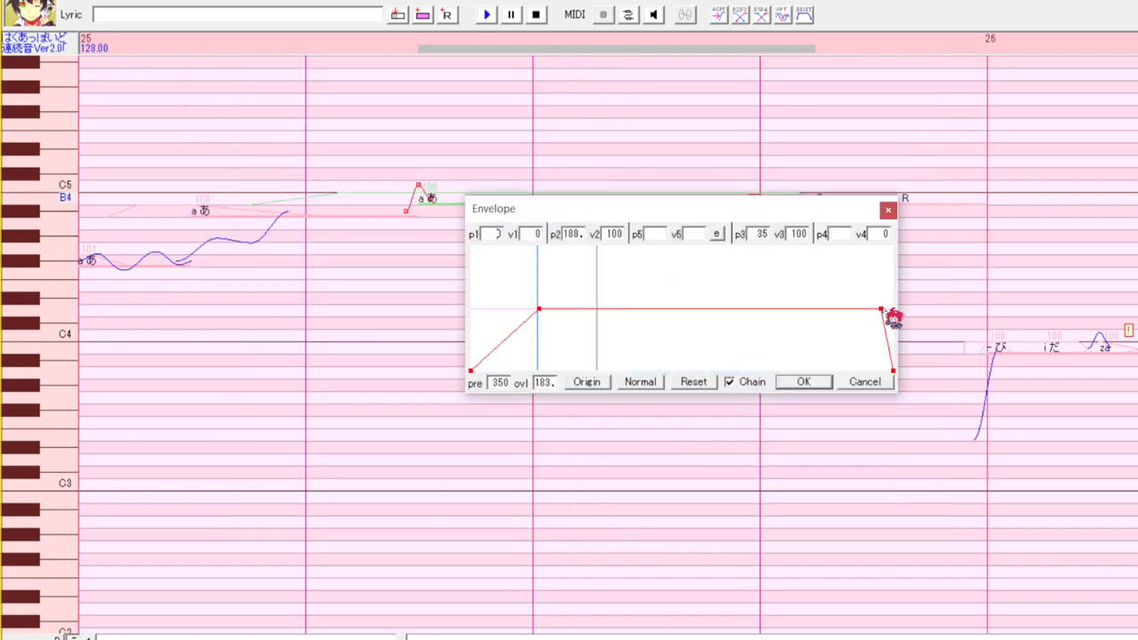
- Lengthen the high note's fade-out (p3 35→345), confirm, then shorten it again
drag(881, 313, 769, 309)
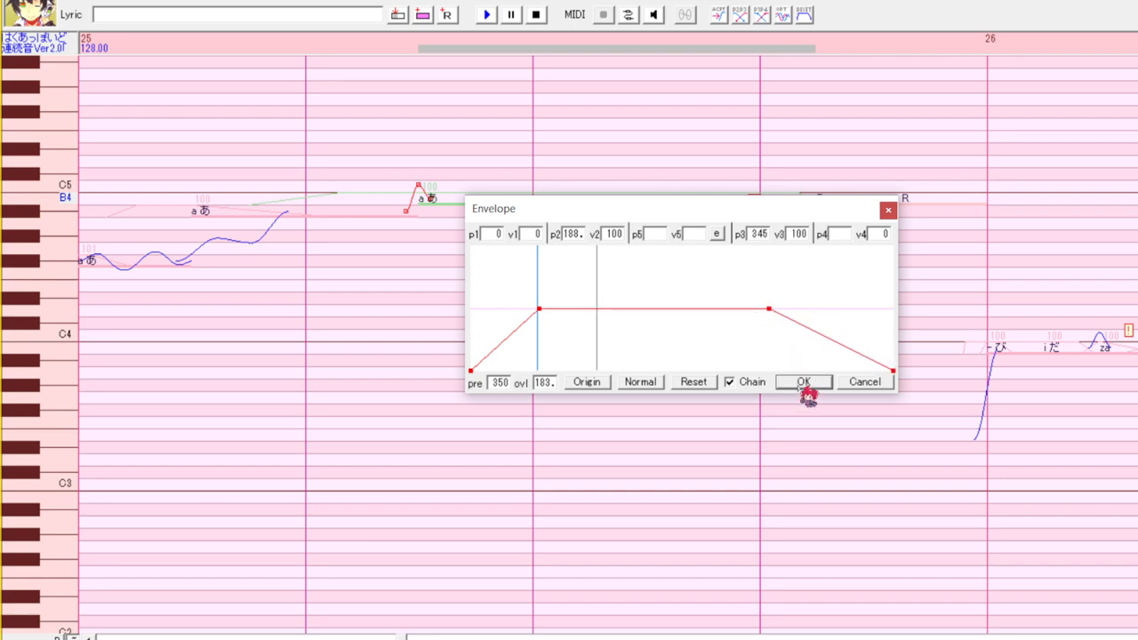
click(804, 381)
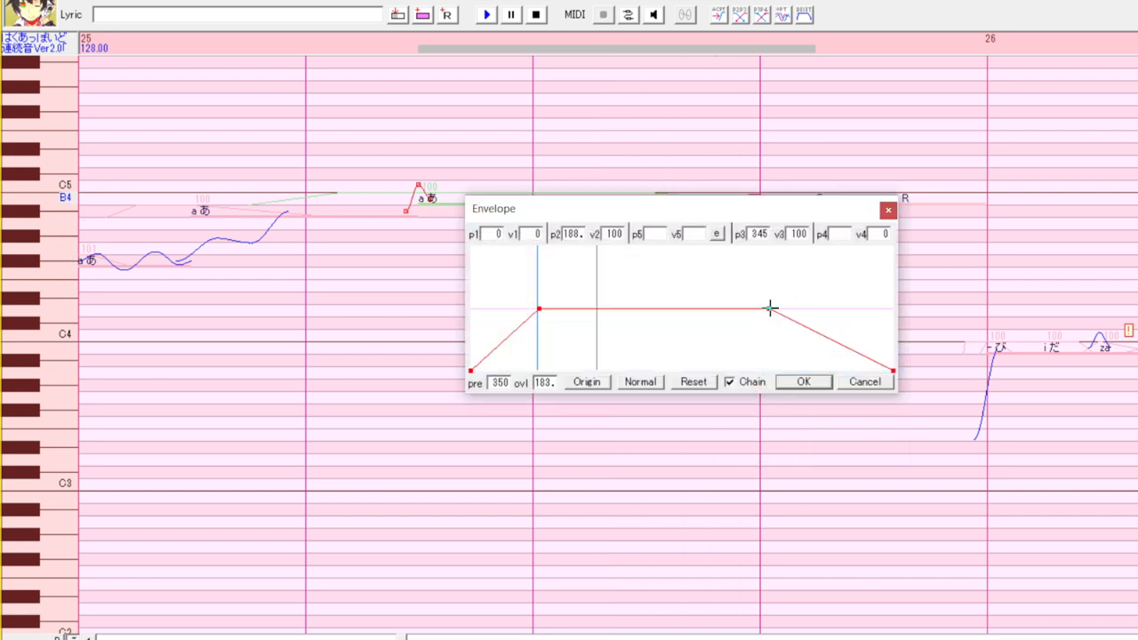
drag(772, 310, 880, 310)
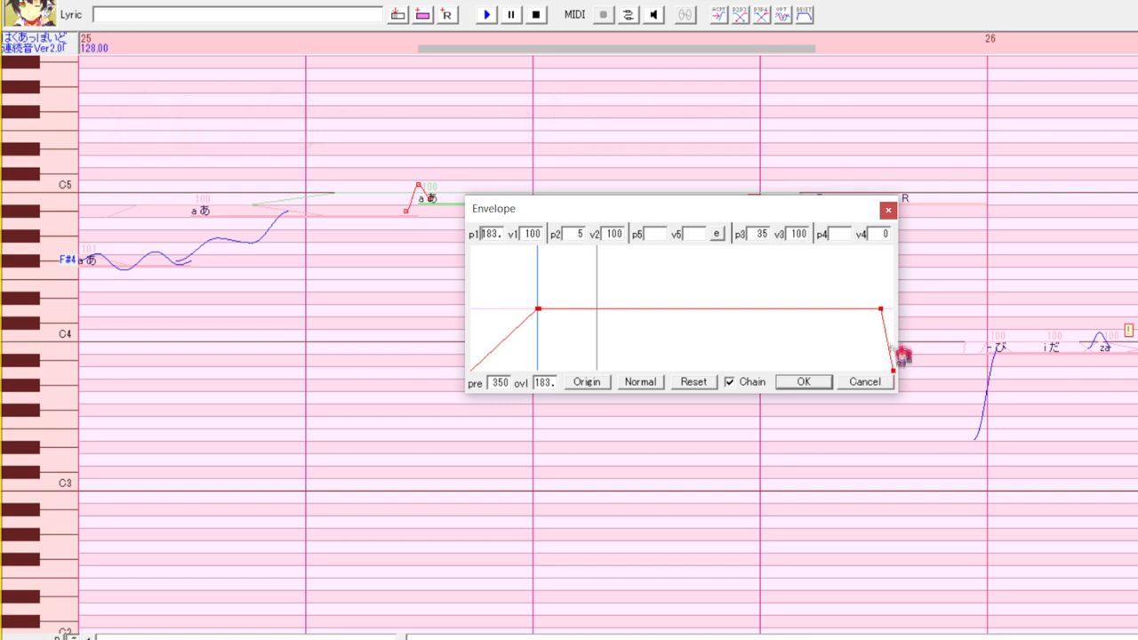
- Lower the early envelope points so volume starts soft and swells to full before the cutoff, then apply
drag(878, 309, 854, 338)
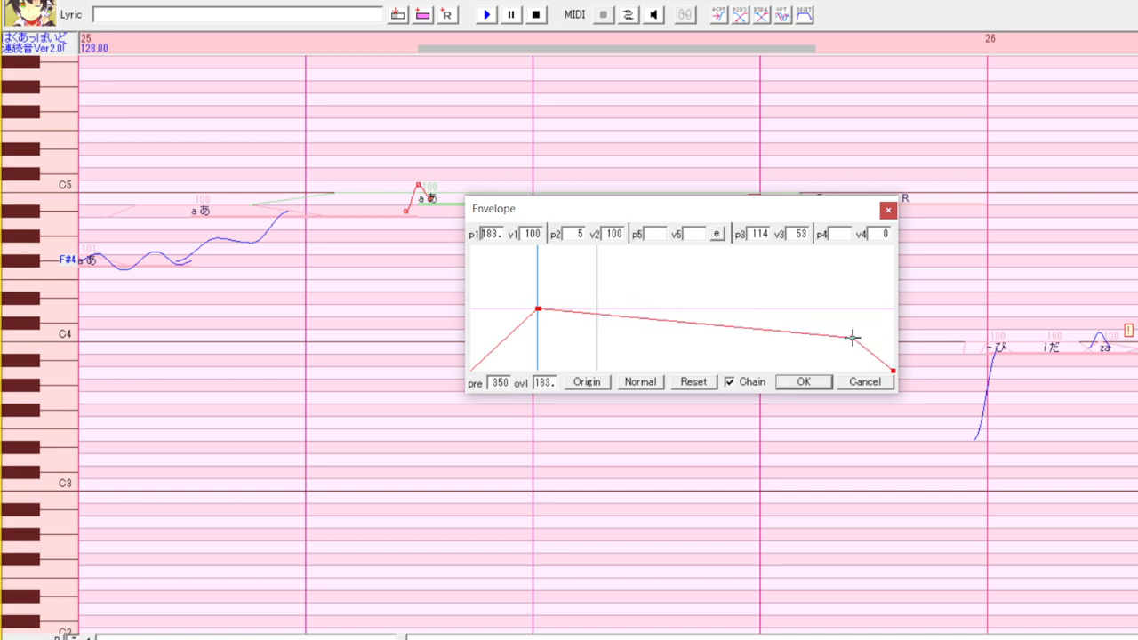
drag(852, 338, 857, 341)
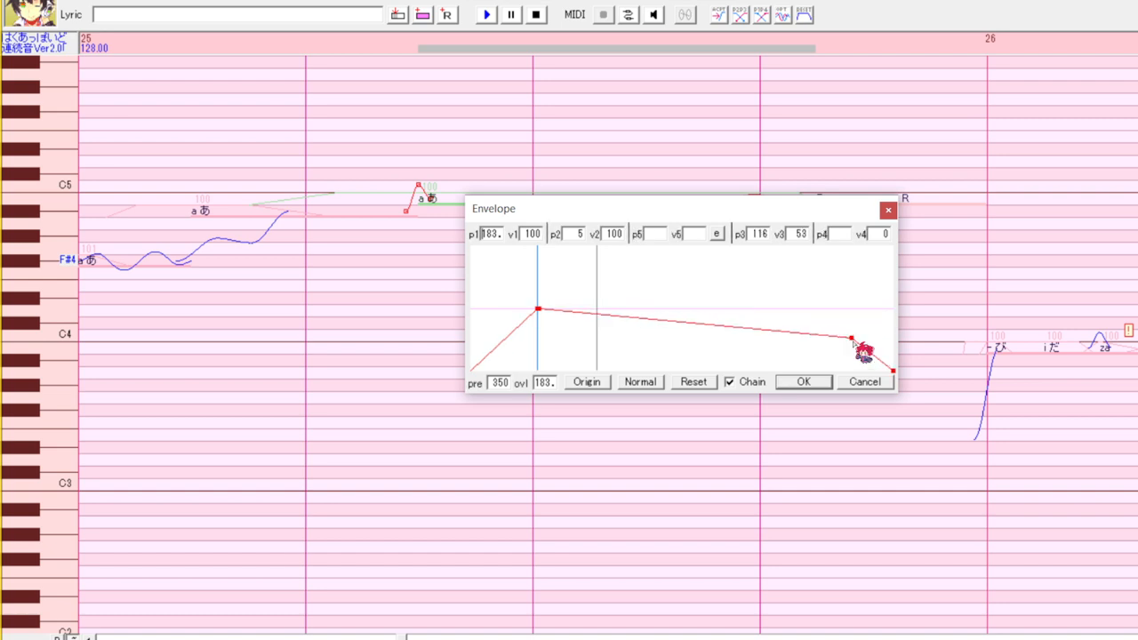
drag(862, 352, 850, 338)
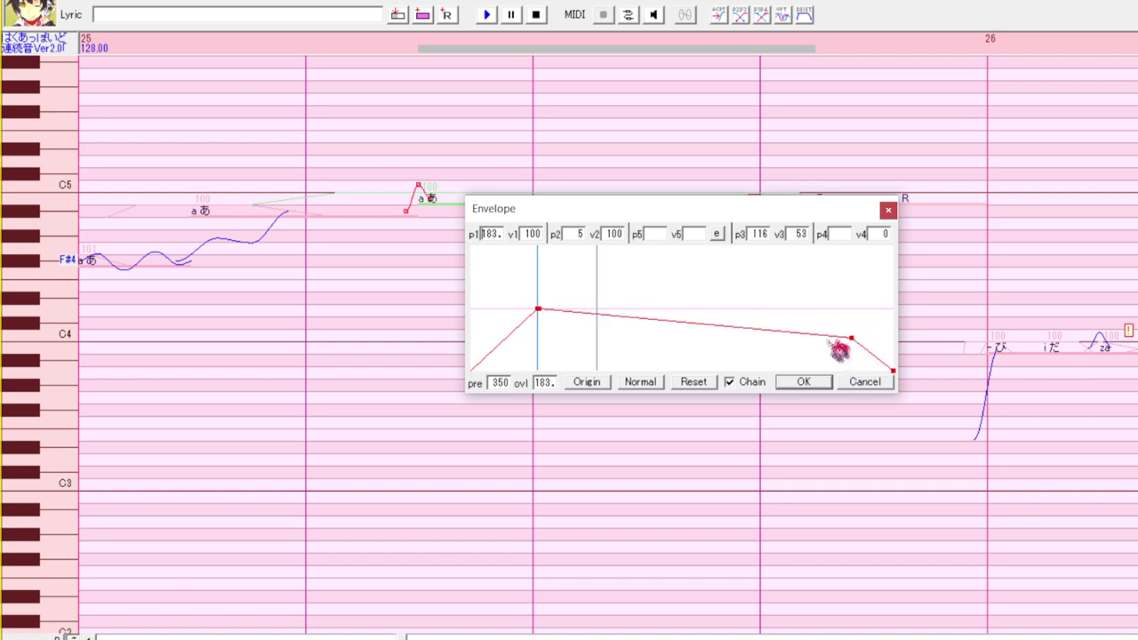
drag(833, 348, 809, 346)
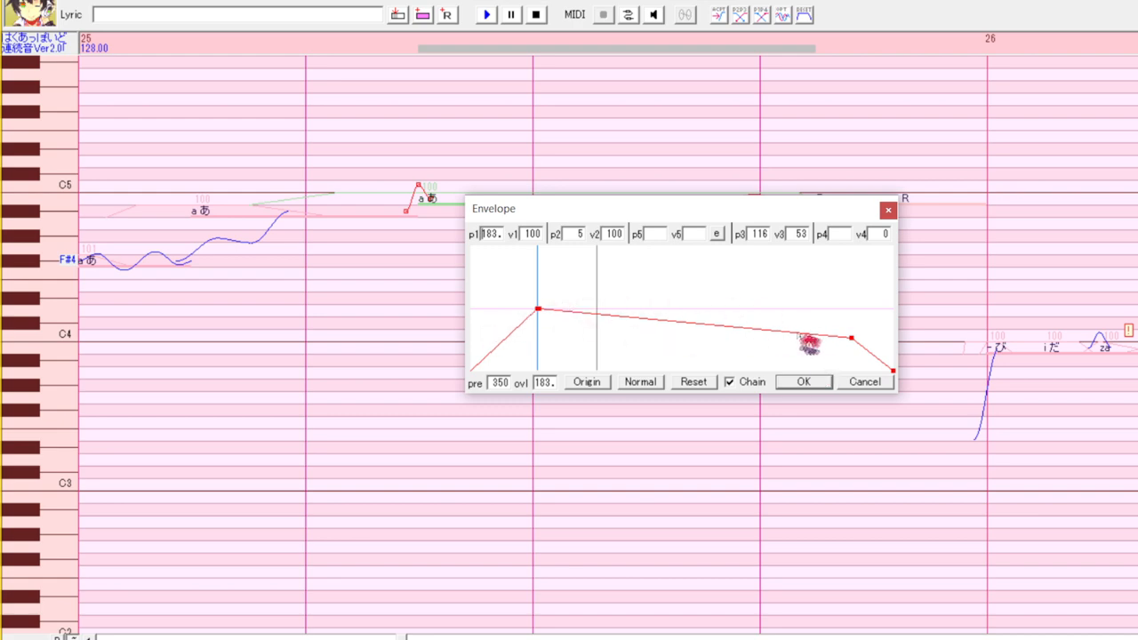
click(803, 381)
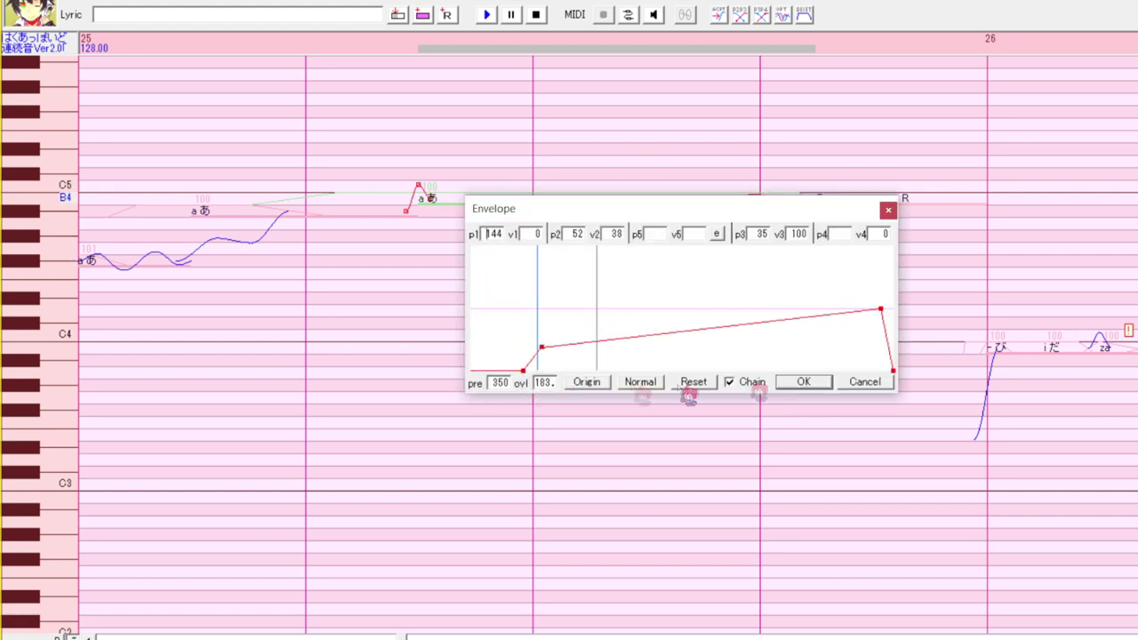
click(802, 380)
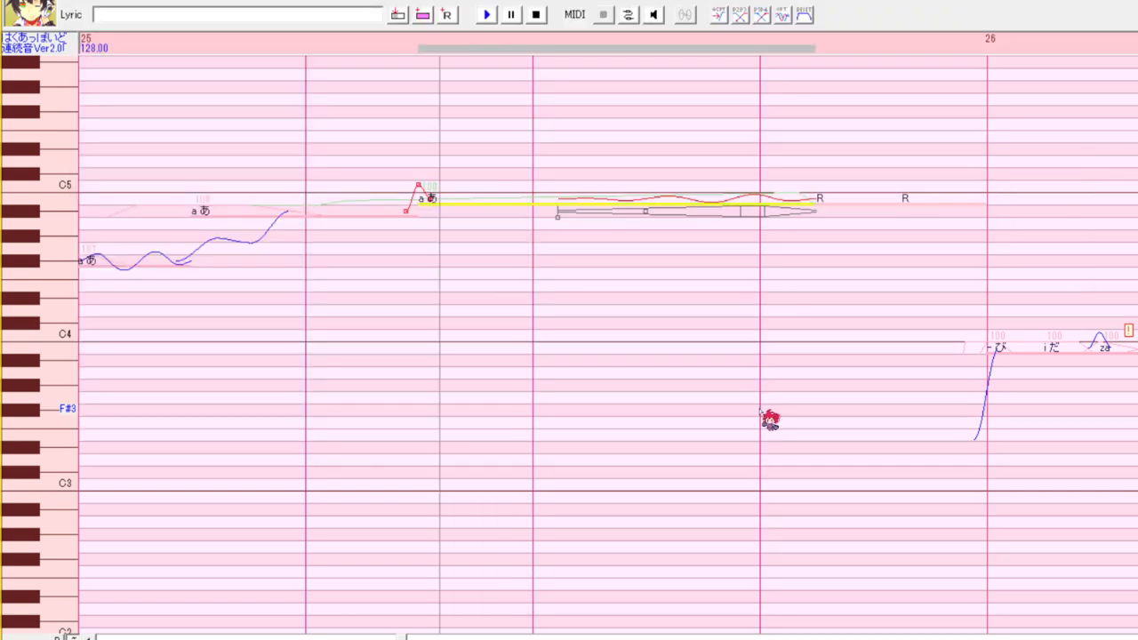
- Scroll the piano roll right to measure 26 and pick a note in the lower phrase
scroll(right, 3)
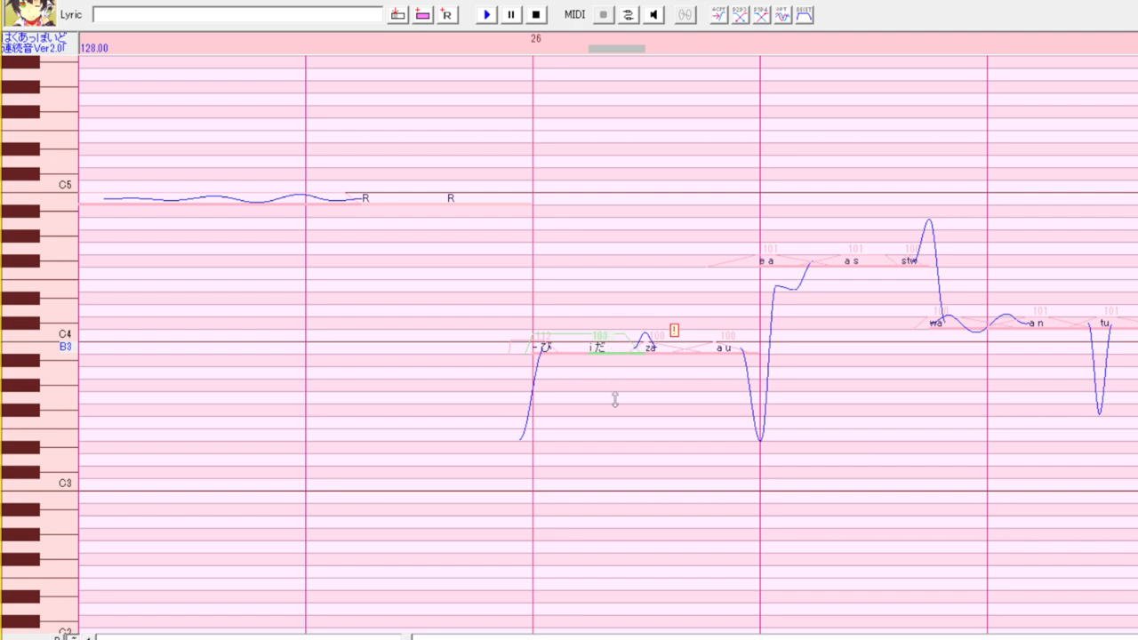
click(484, 14)
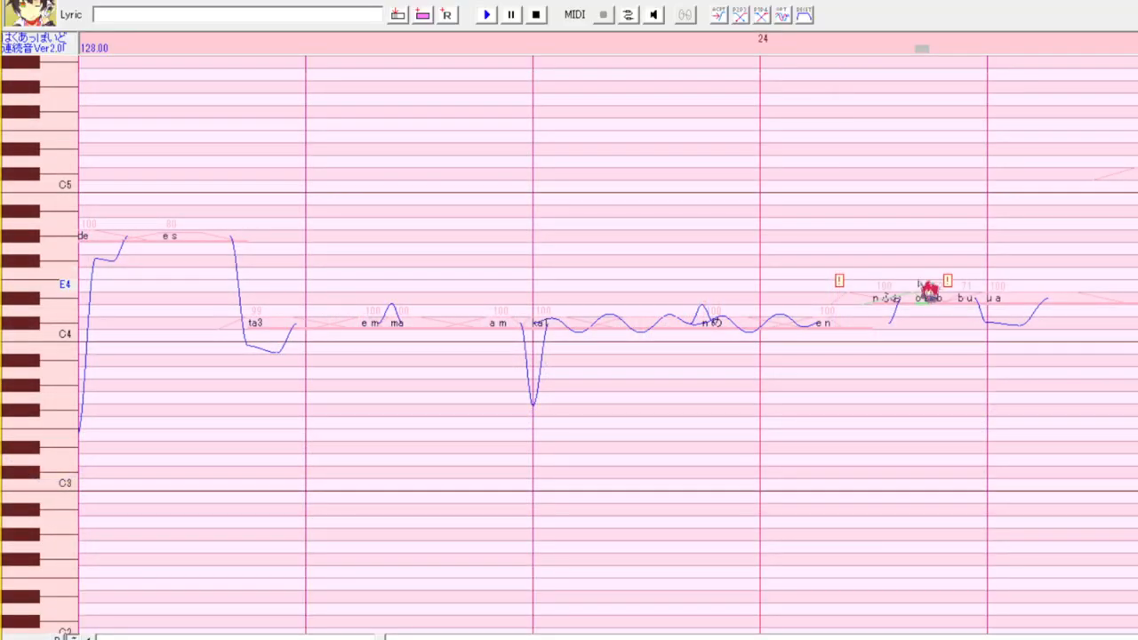
- Delete the short note near measure 24 via its context menu
right_click(928, 294)
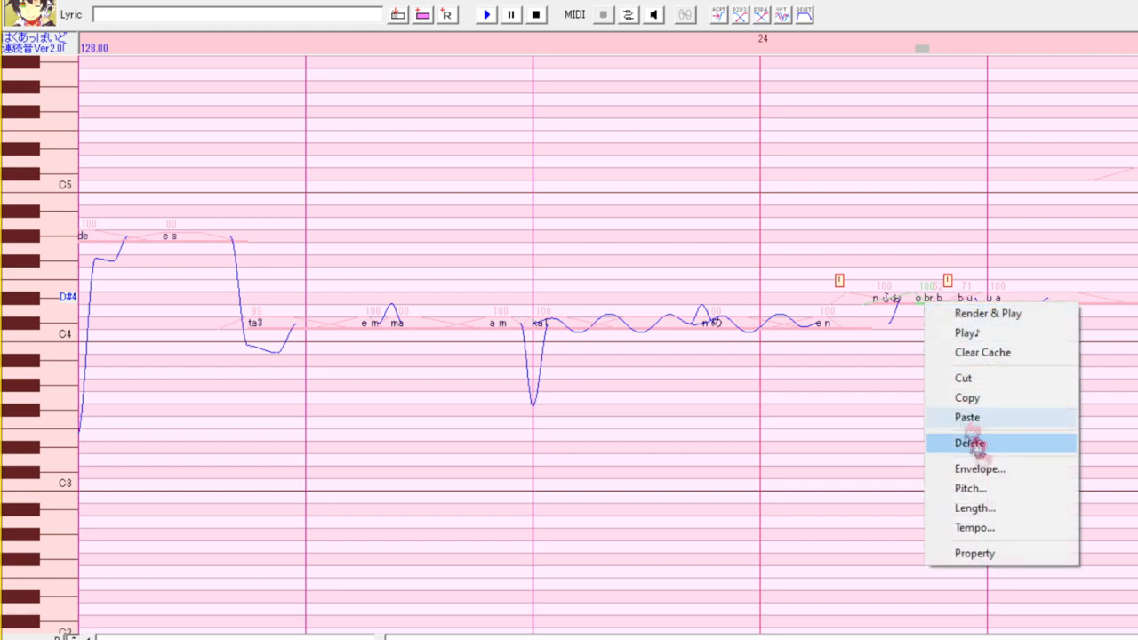
click(975, 553)
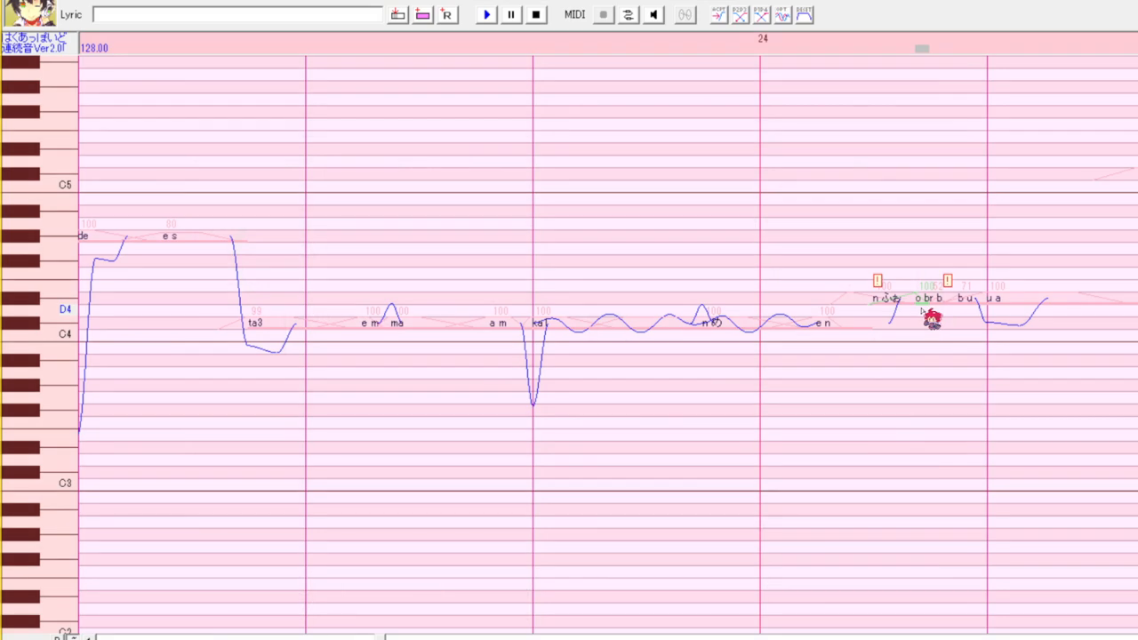
mouse_move(904, 341)
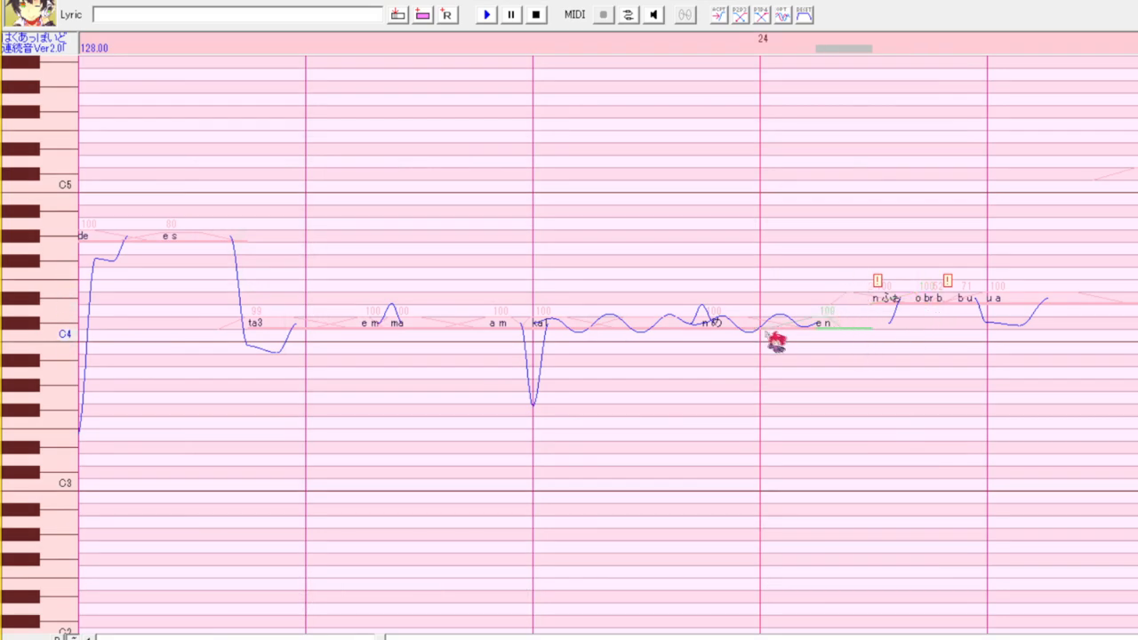
mouse_move(781, 341)
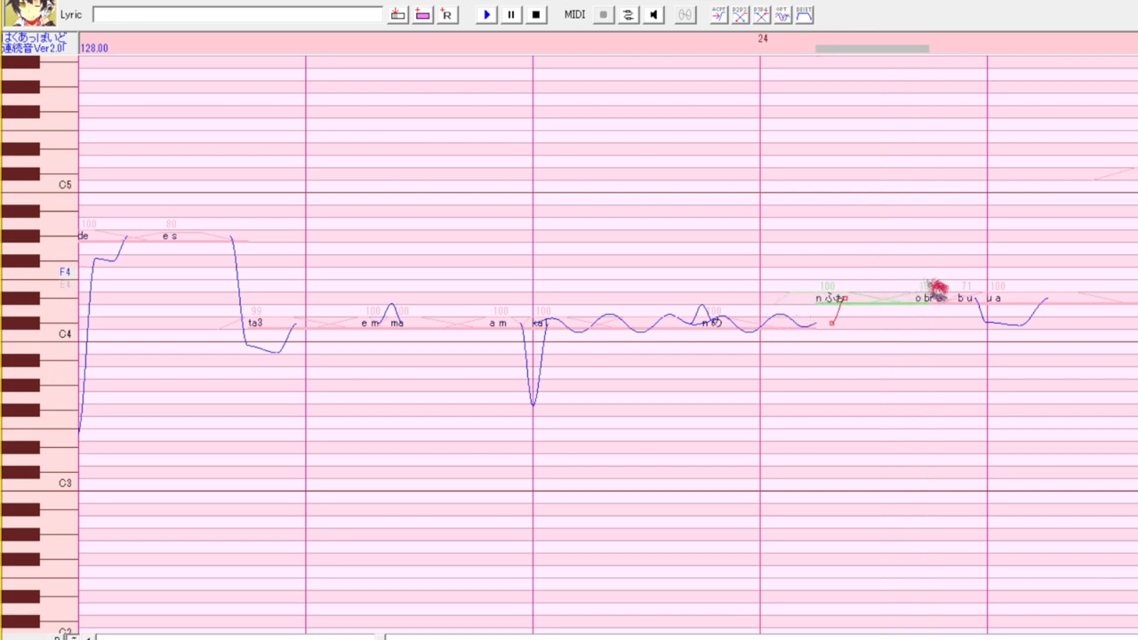
mouse_move(951, 336)
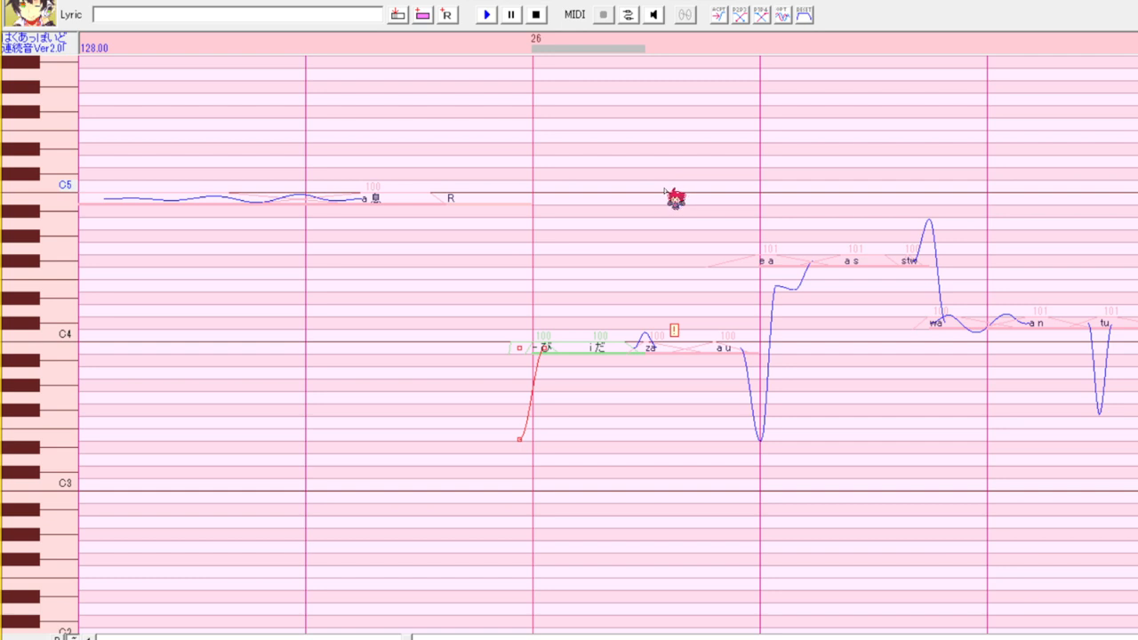
mouse_move(622, 441)
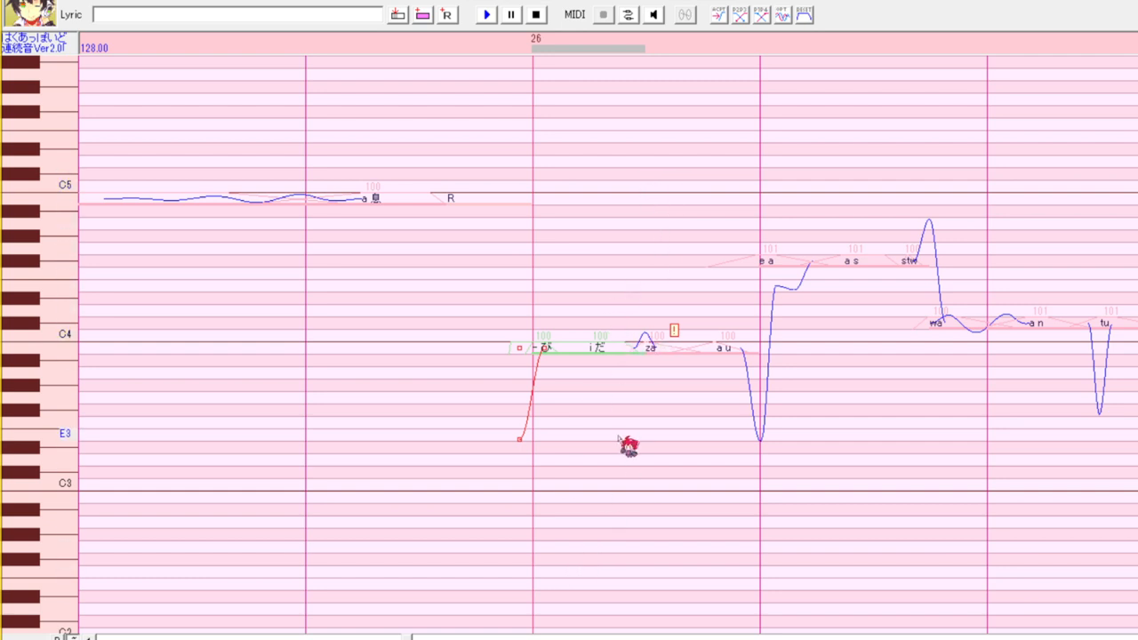
mouse_move(673, 217)
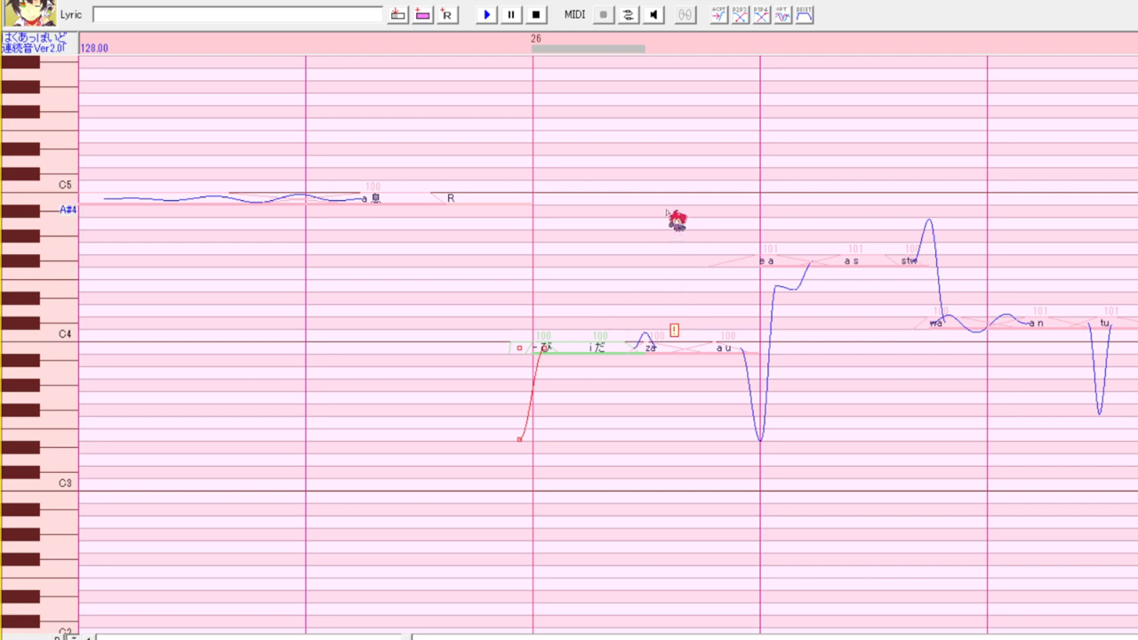
mouse_move(609, 317)
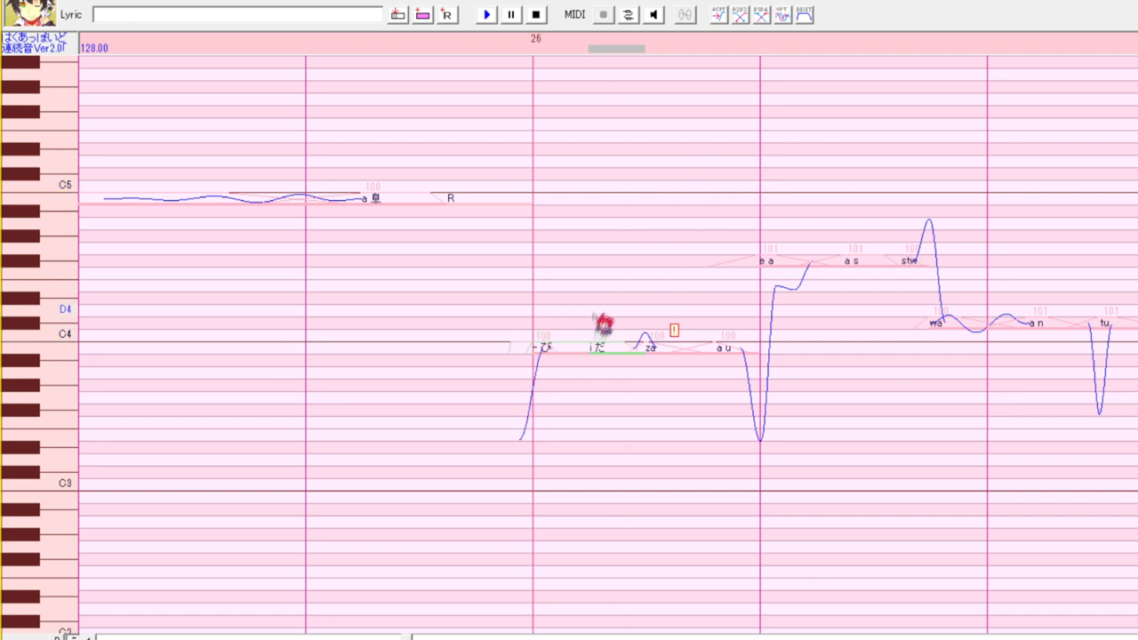
- Edit the short low note's pre-utterance in its properties and confirm it
right_click(601, 329)
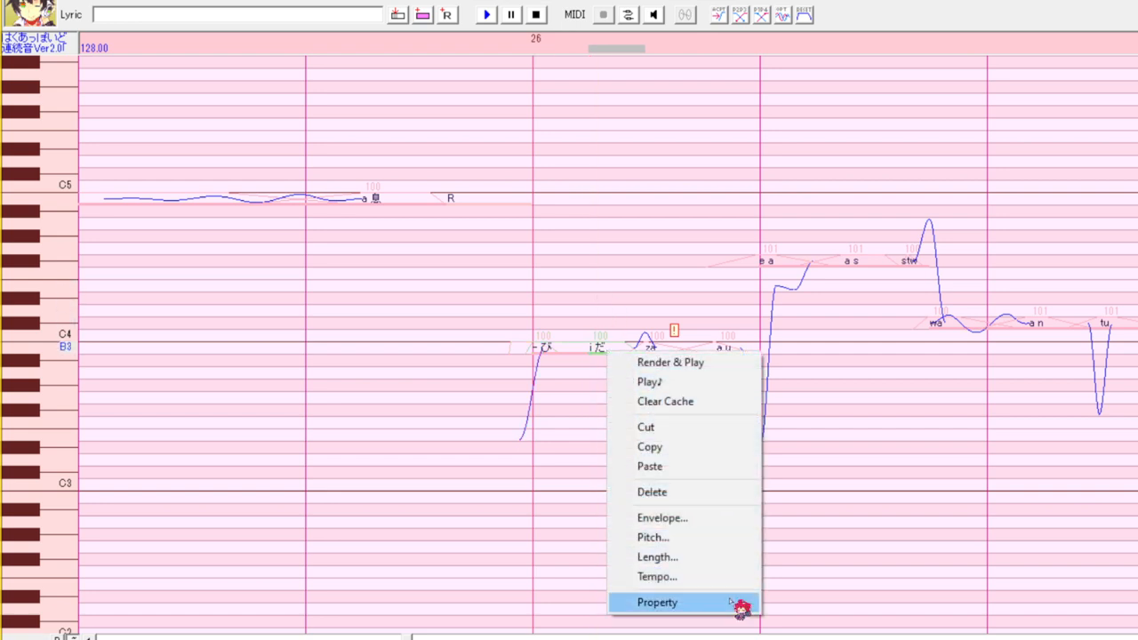
click(658, 601)
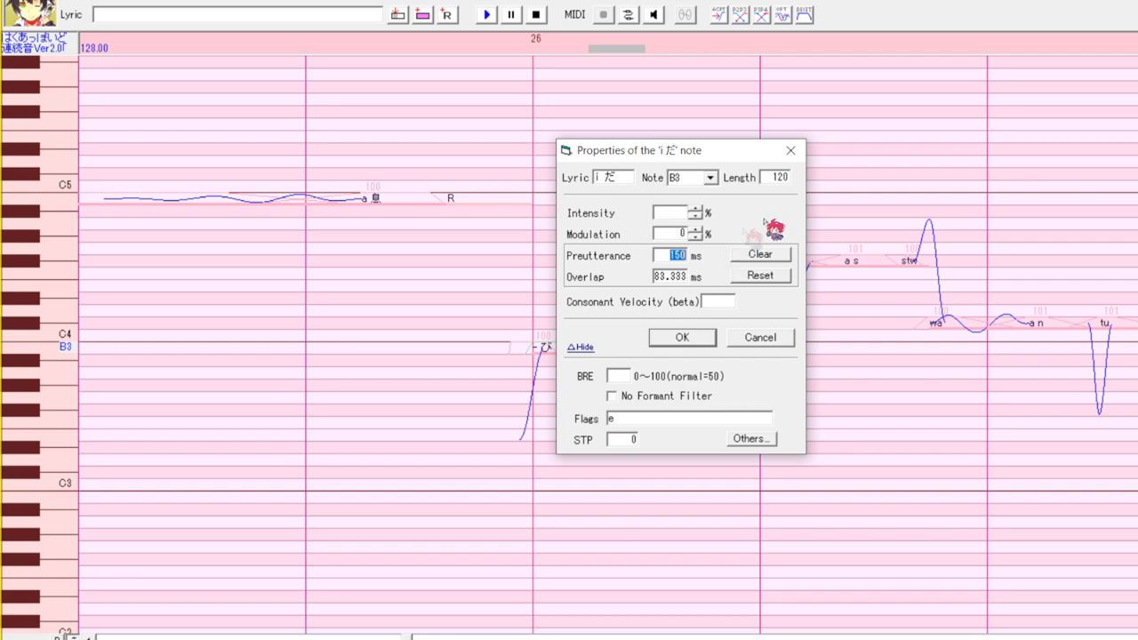
click(681, 338)
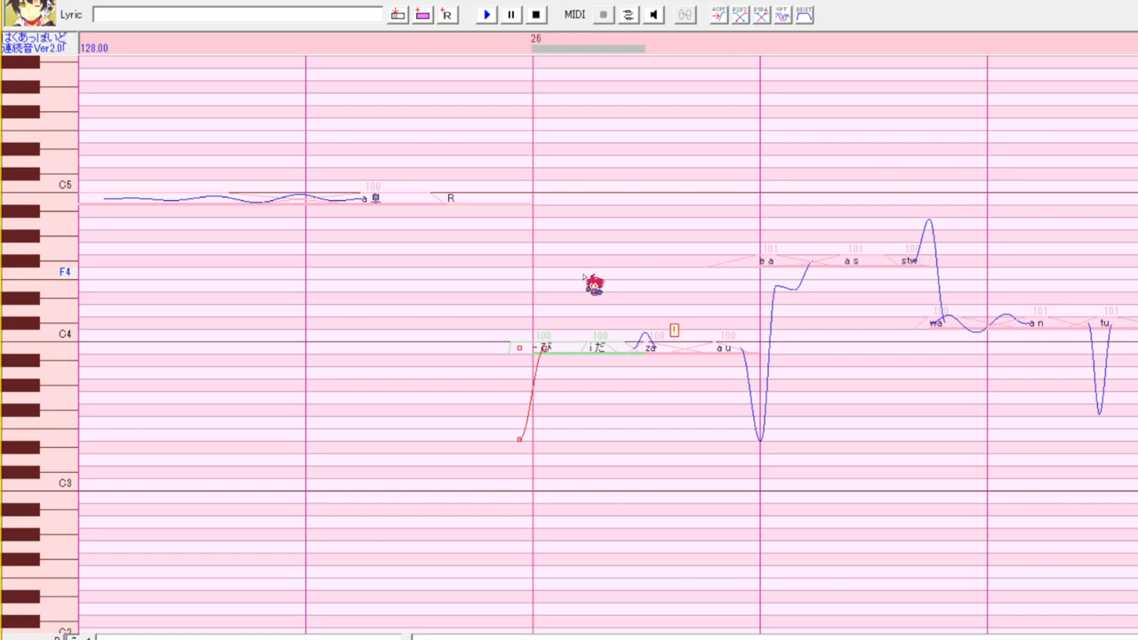
mouse_move(650, 282)
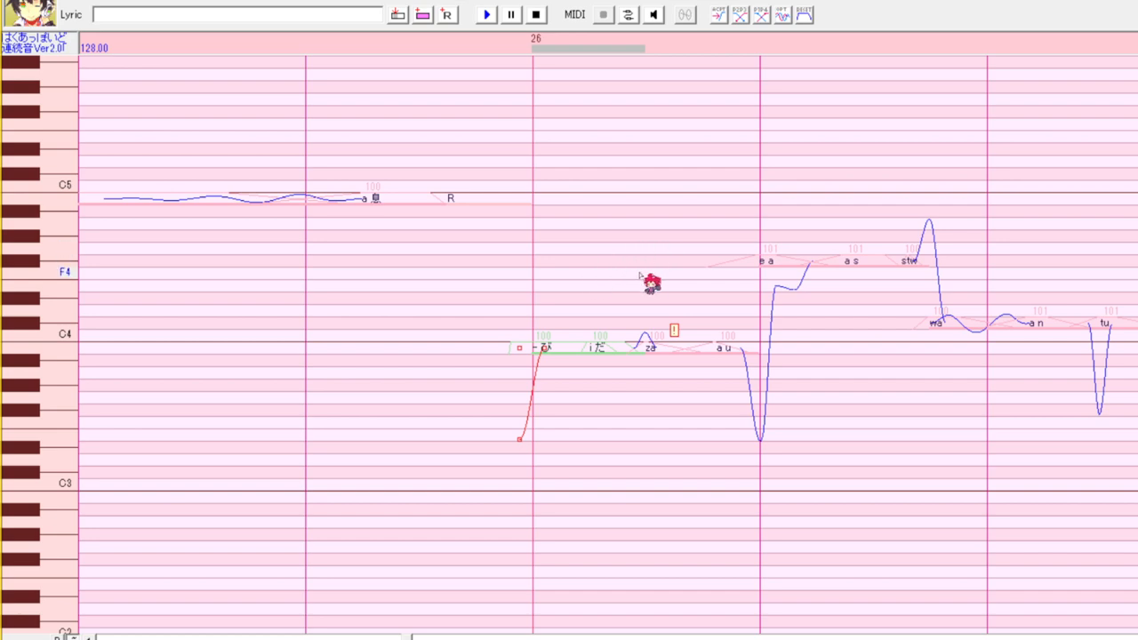